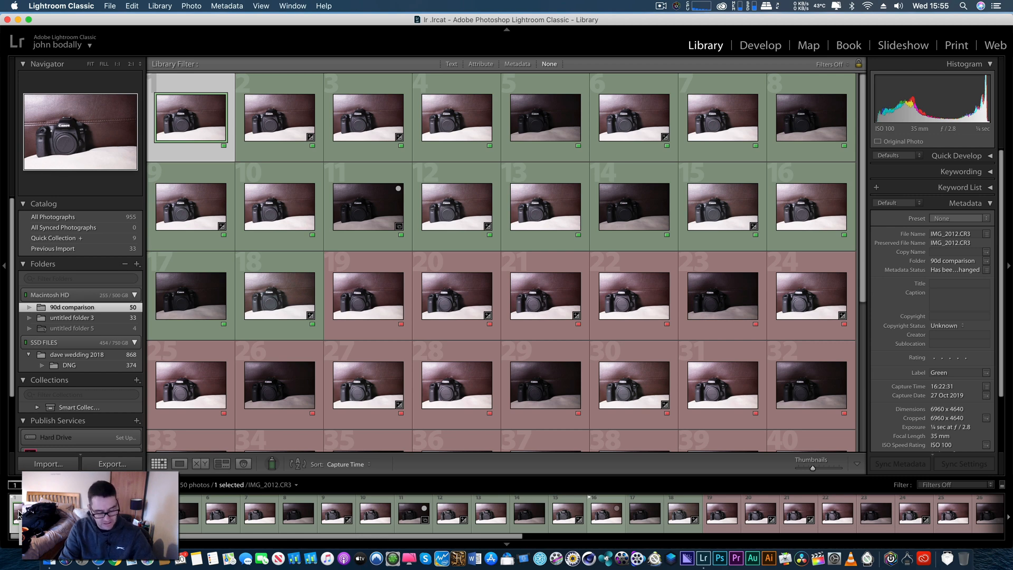
Step: In Develop, raise the exposure of the ISO 100 80D shot IMG_2014.CR3 to +3.00
left_click(761, 45)
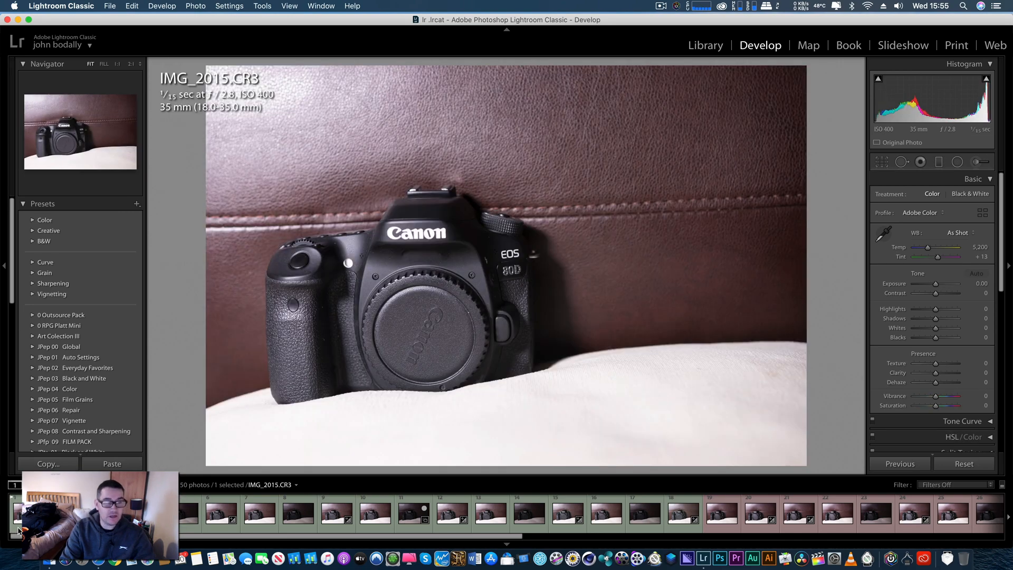
left_click(978, 273)
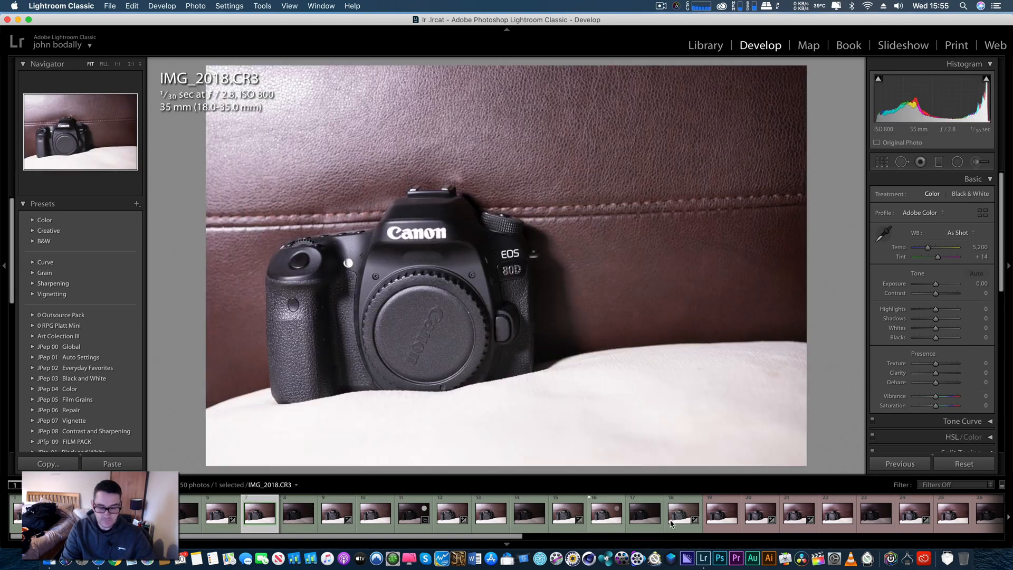
left_click(506, 512)
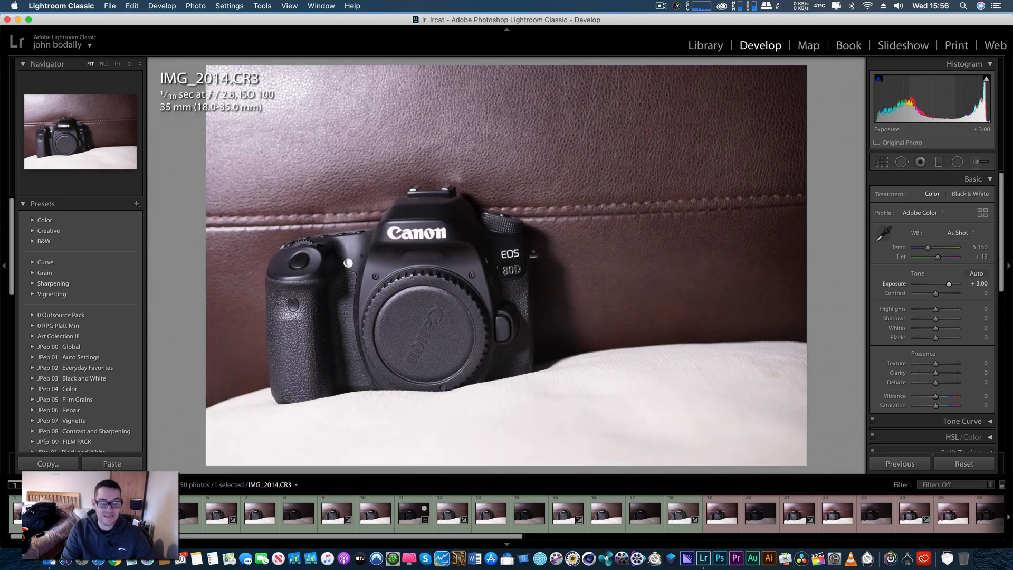
Step: Compare IMG_2014 with the 90D shot _MG_6823.CR2 at 1:1, panning over the body, then exit
left_click(705, 45)
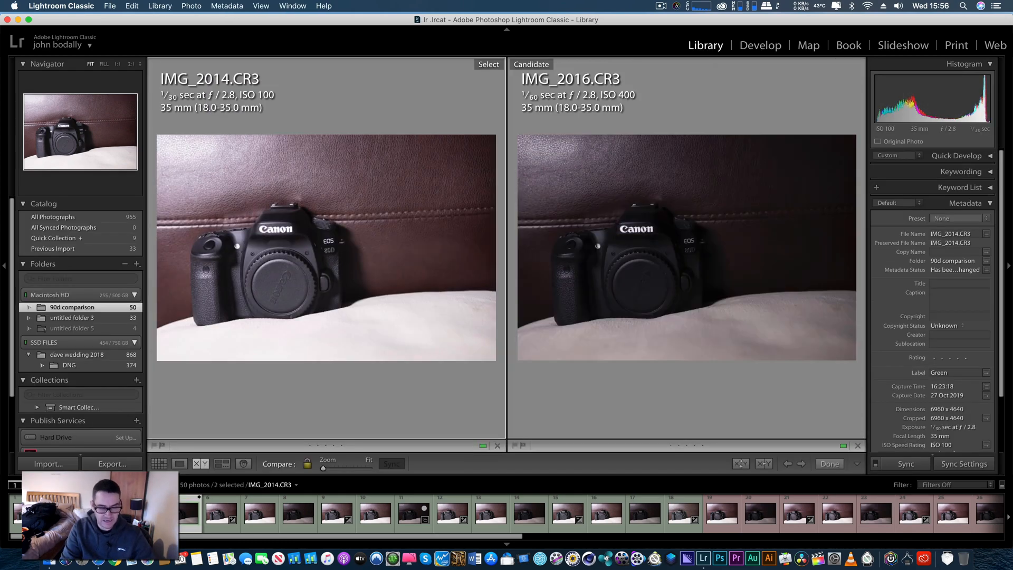
left_click(792, 514)
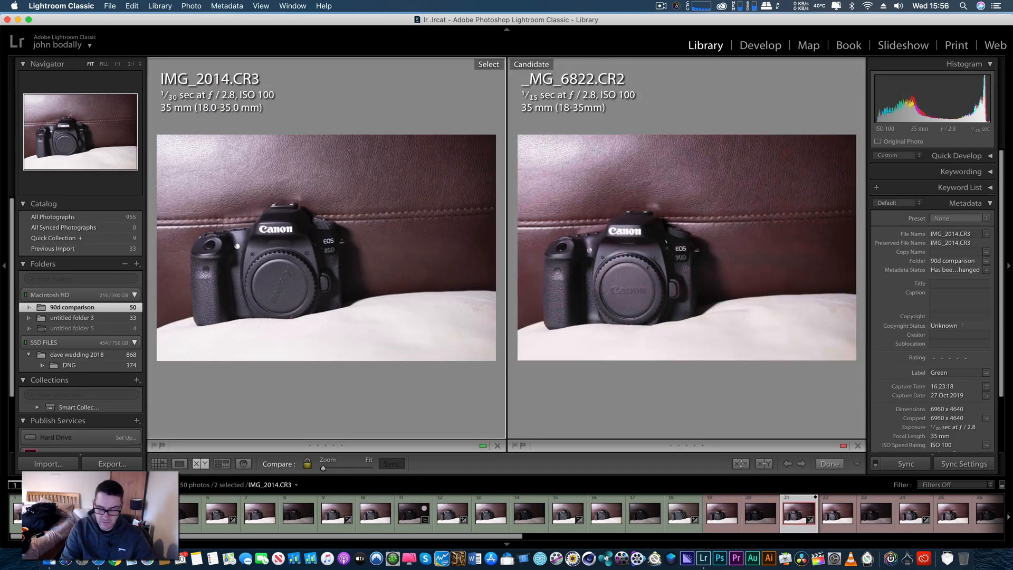
left_click(800, 463)
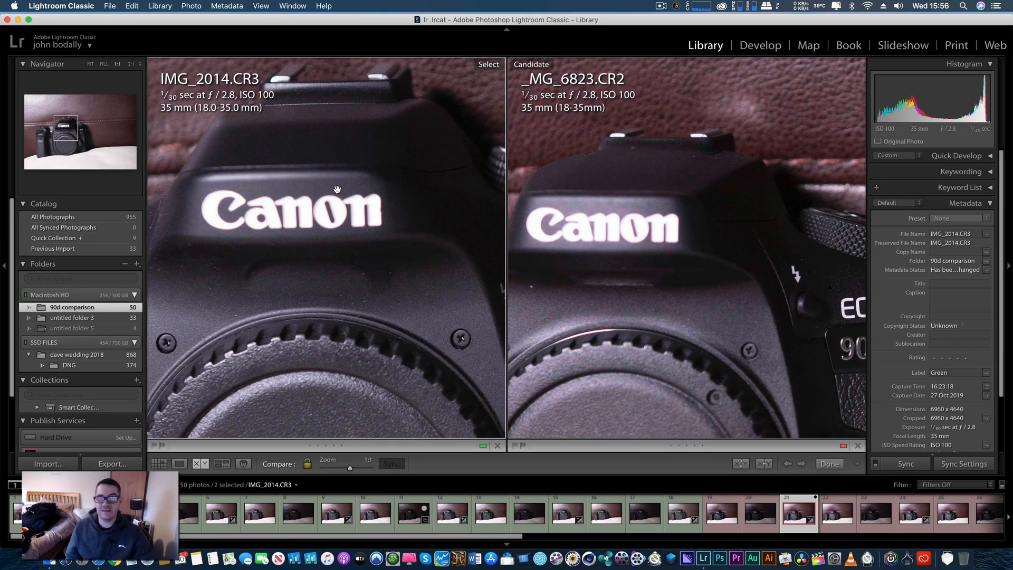
left_click(369, 459)
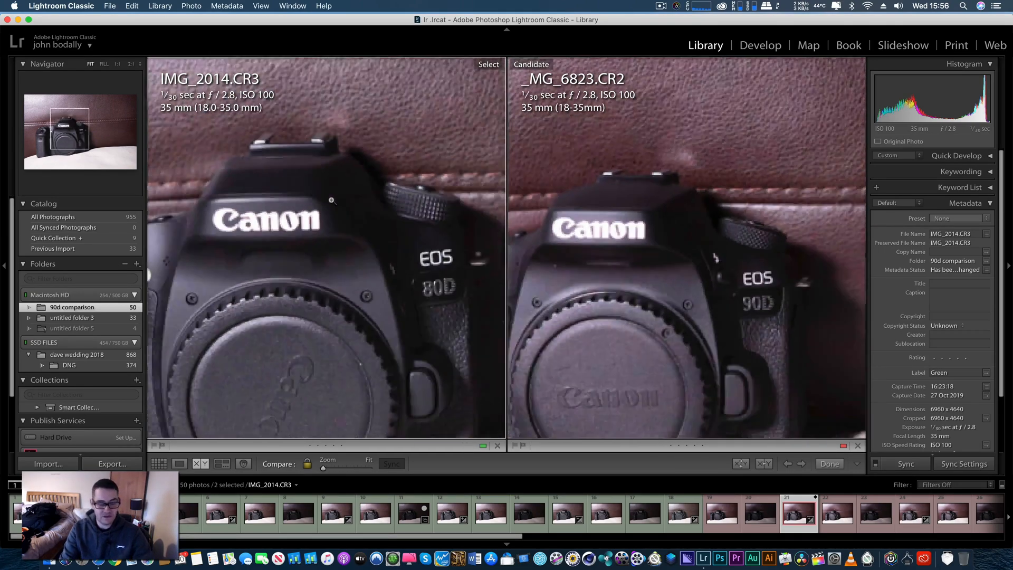
left_click(829, 463)
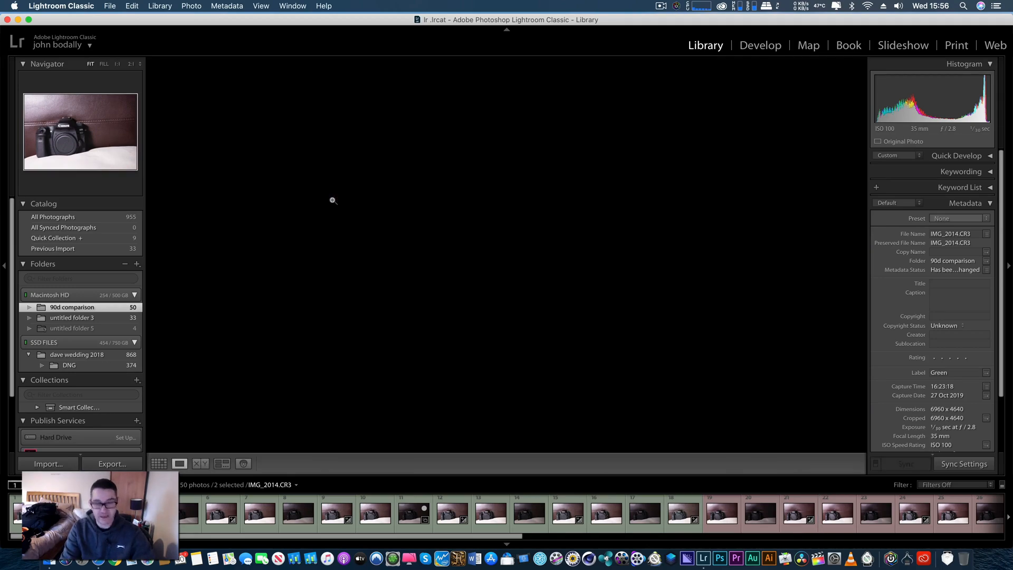
Step: Back in Develop, raise the ISO 400 80D shot IMG_2017.CR3 to +3.00 exposure
left_click(760, 46)
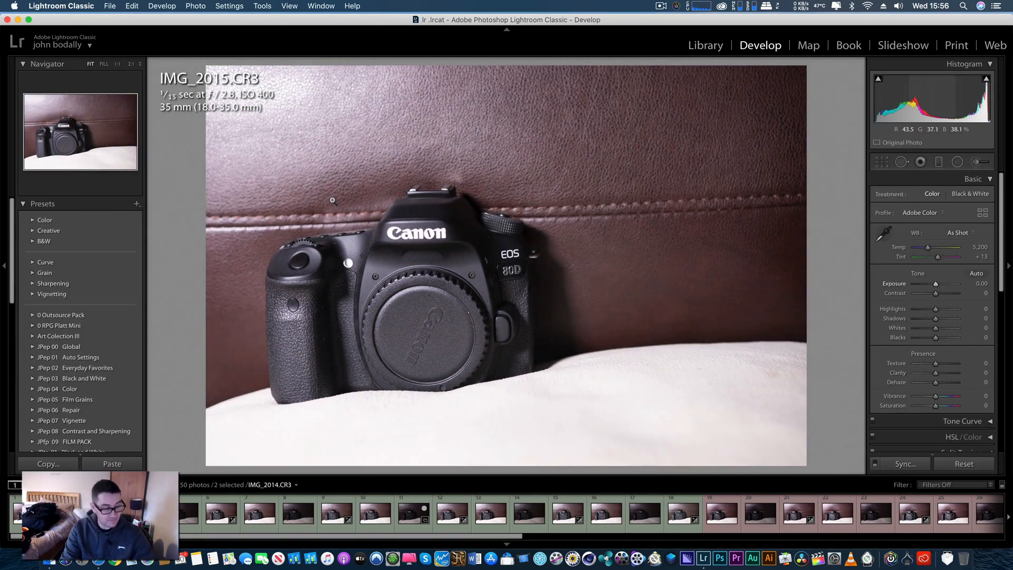
left_click(223, 513)
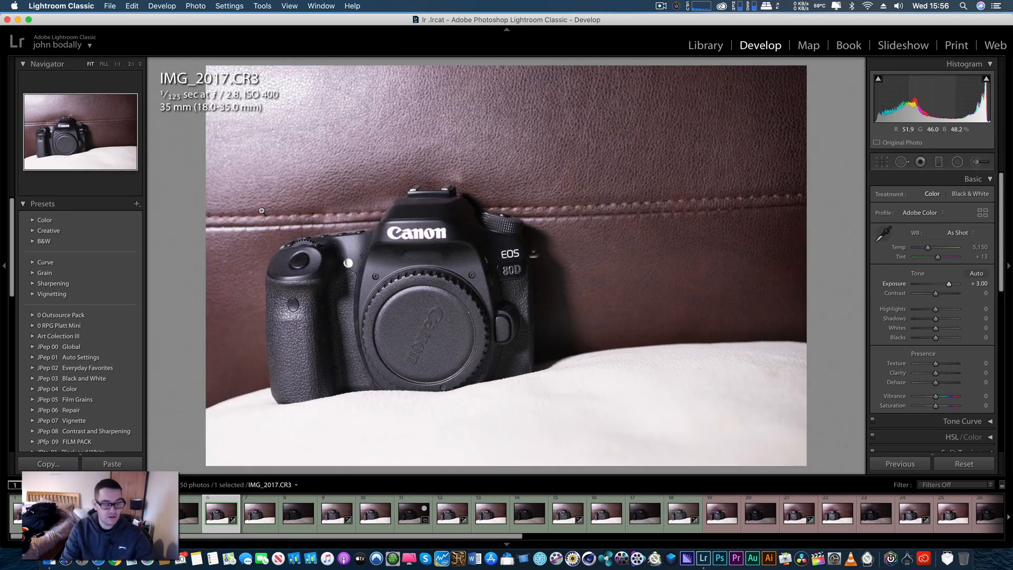
Step: Compare IMG_2017 with the 90D ISO 400 shot _MG_6826.CR2, swapping them and zooming to 1:1
left_click(705, 46)
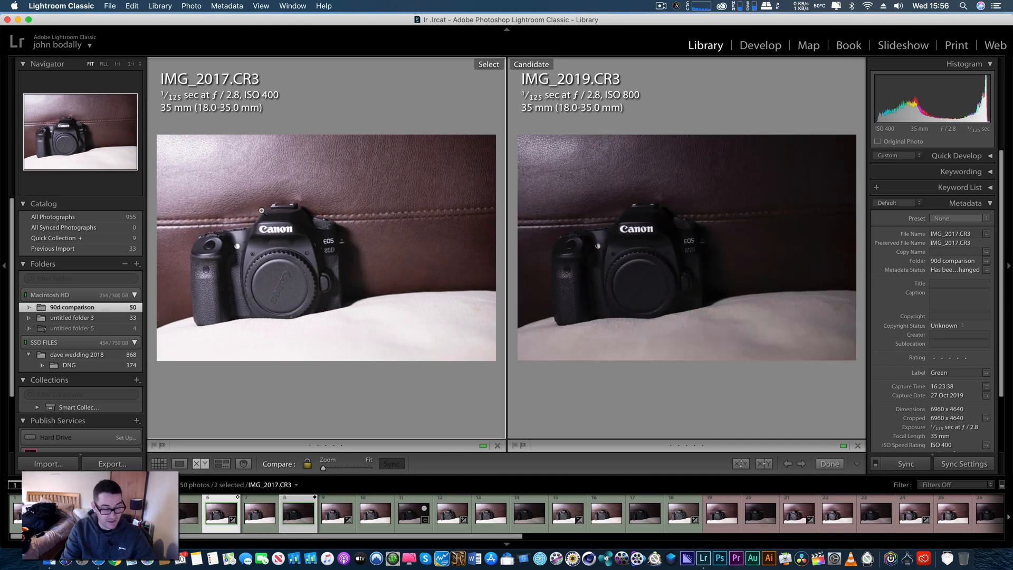
left_click(604, 513)
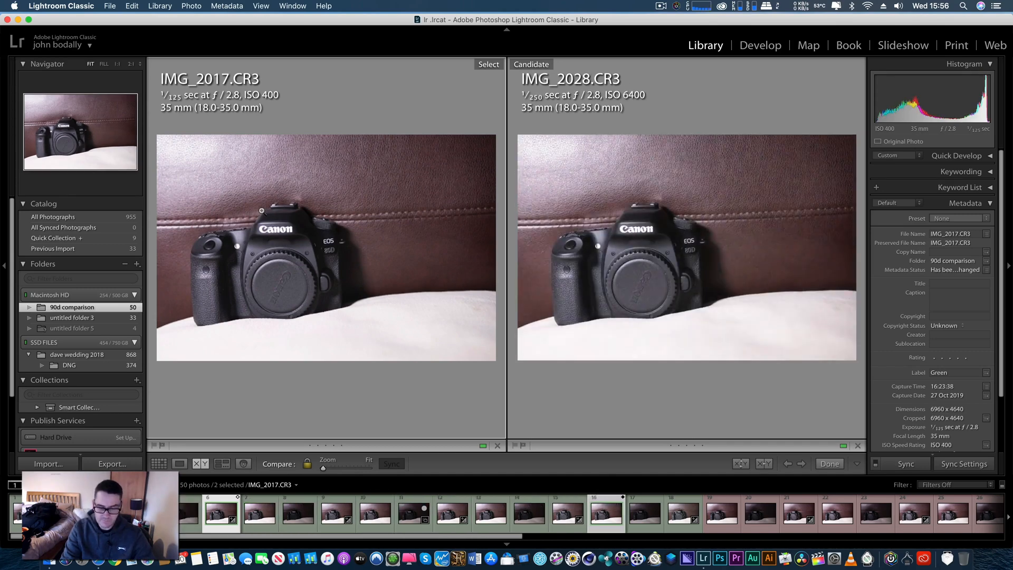
left_click(761, 514)
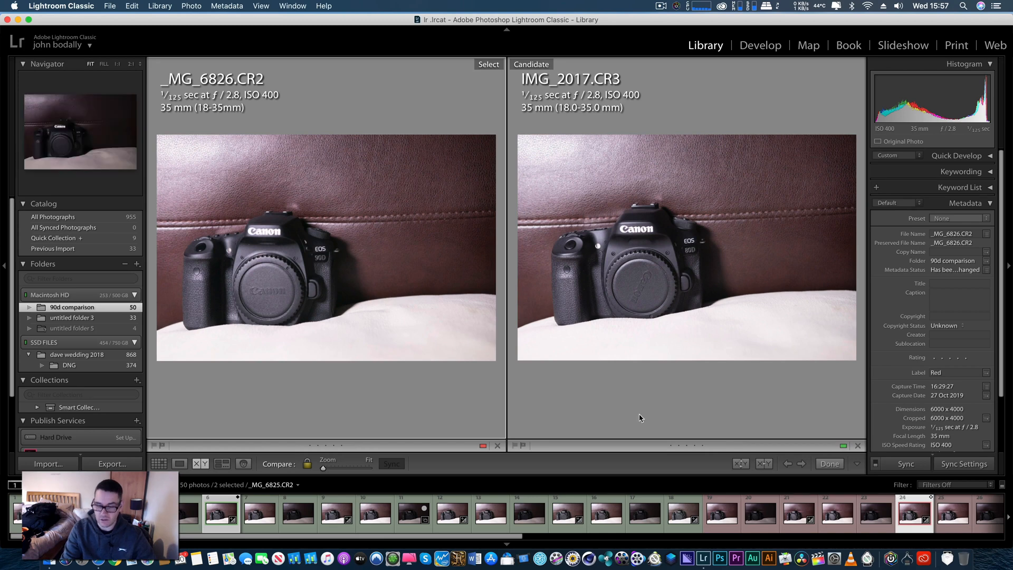
left_click(220, 513)
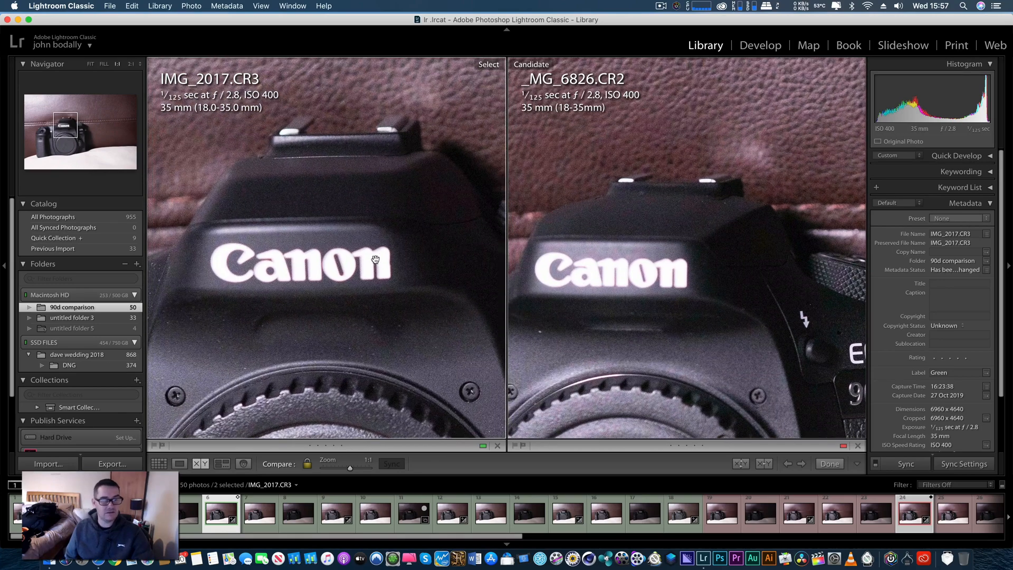
mouse_move(334, 147)
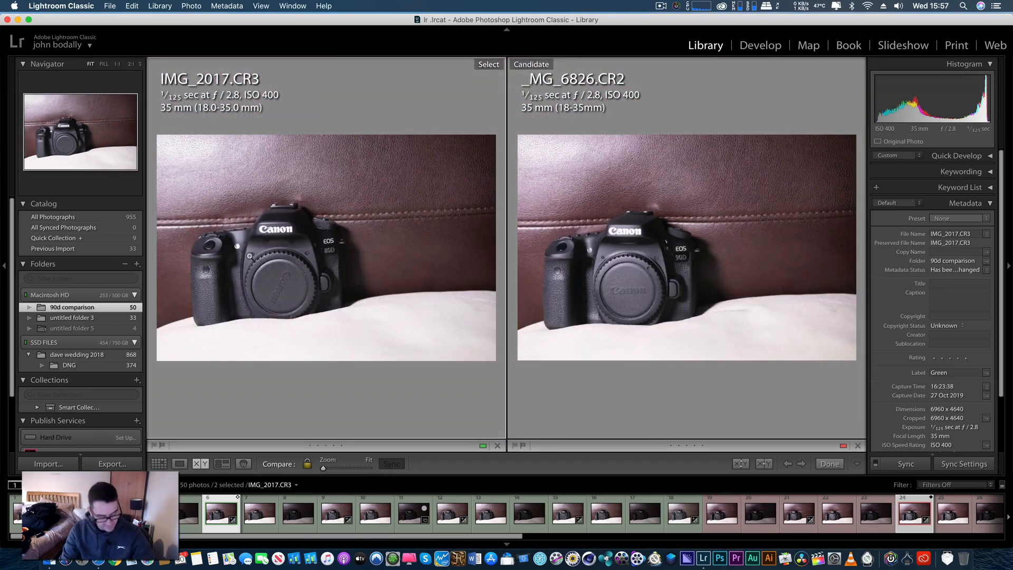
Step: In Develop, select the ISO 800 shot IMG_2020.CR3 and apply +3.00 exposure
left_click(760, 46)
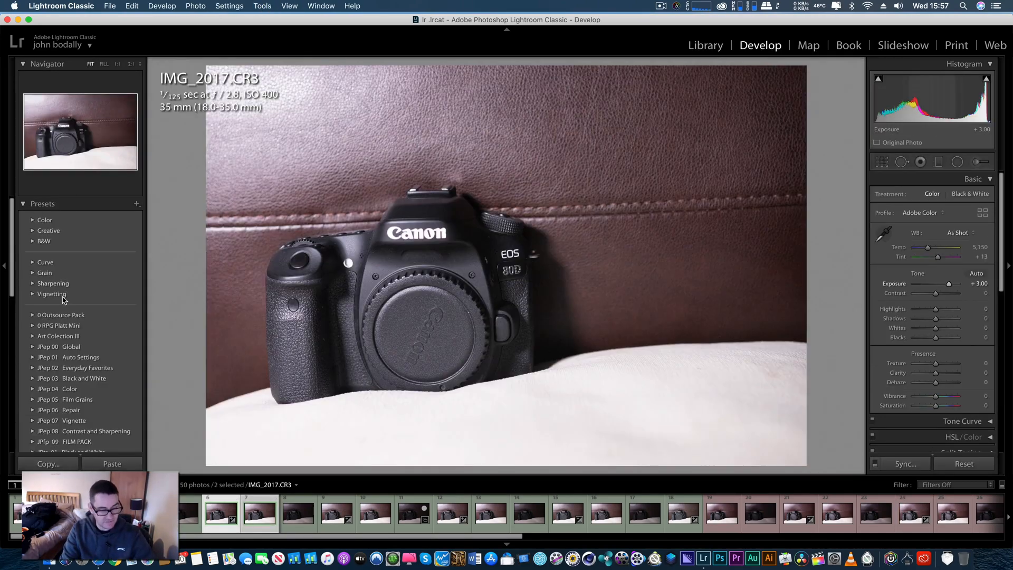
left_click(337, 513)
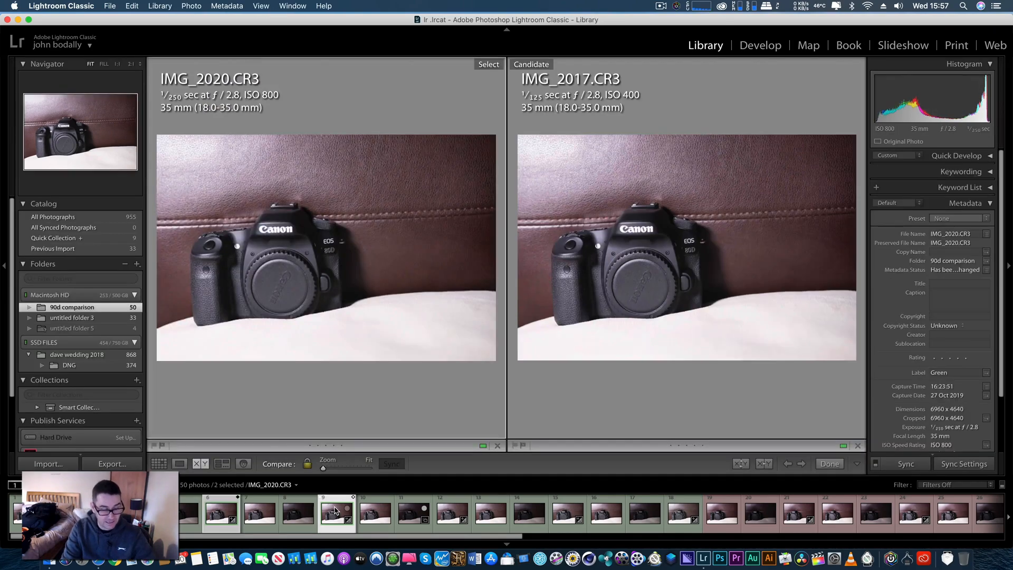
Step: Set the 90D ISO 800 shot _MG_6829.CR2 as candidate beside IMG_2020 and zoom to 1:1
left_click(875, 513)
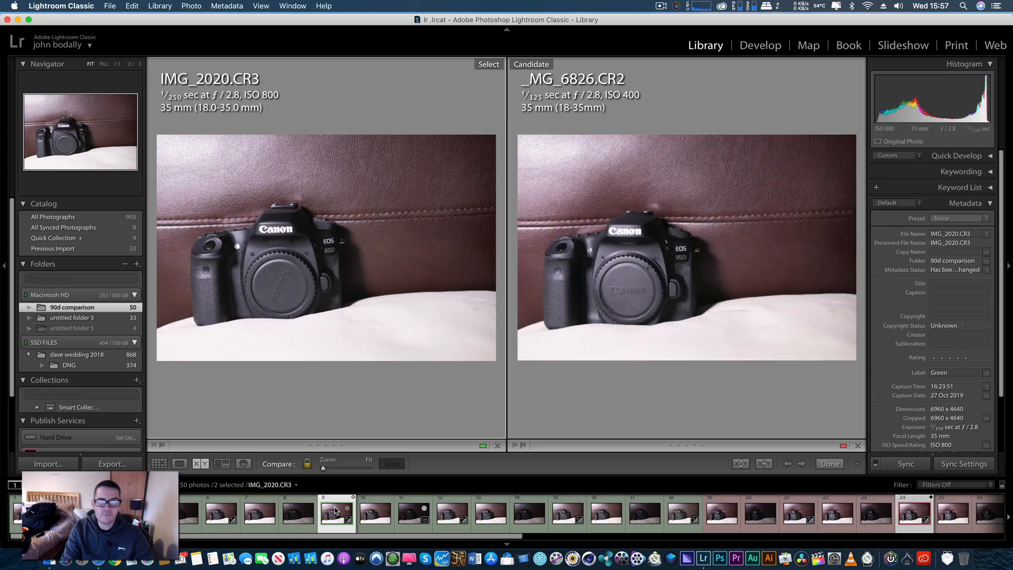
left_click(801, 463)
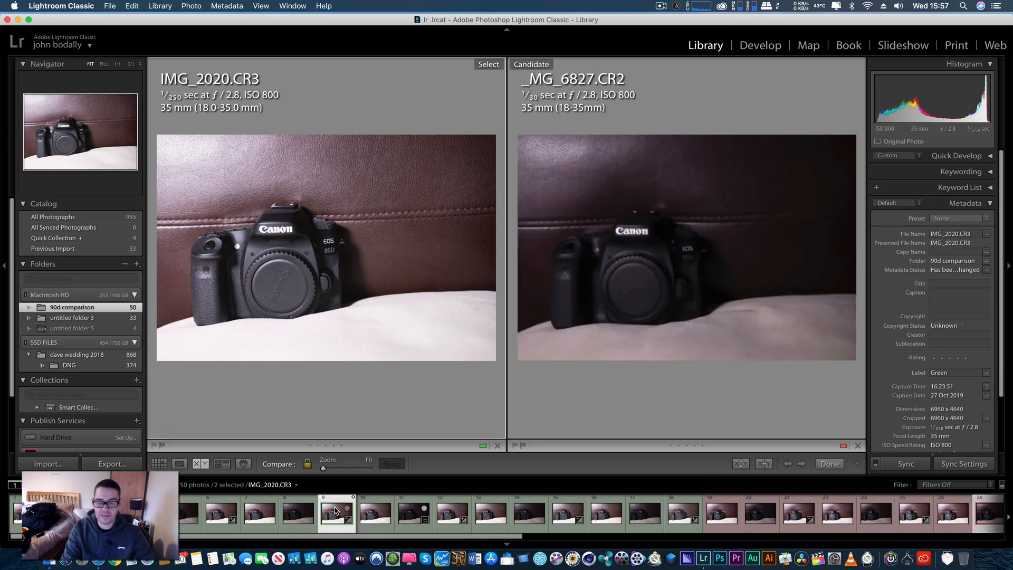
left_click(800, 463)
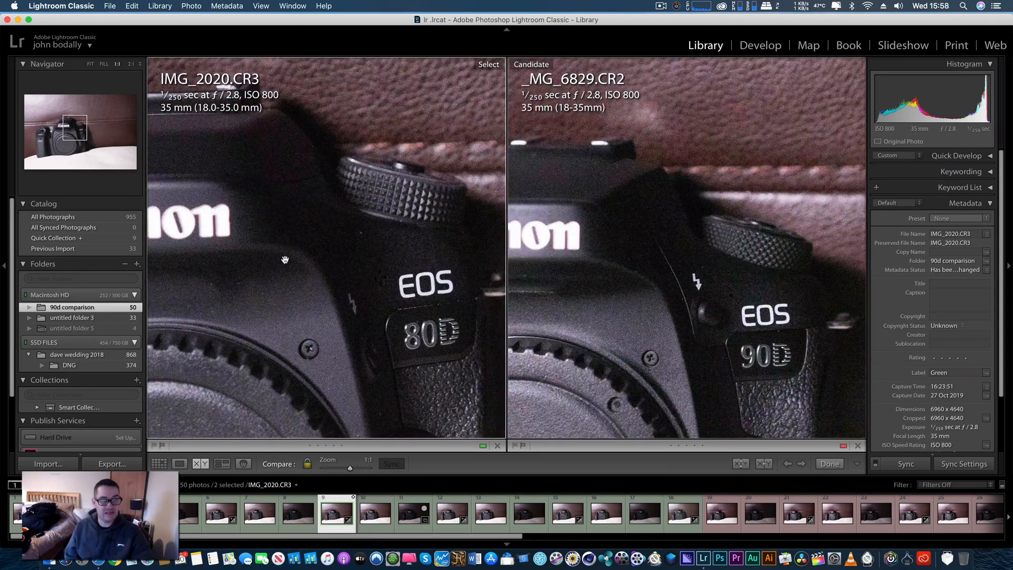
mouse_move(335, 160)
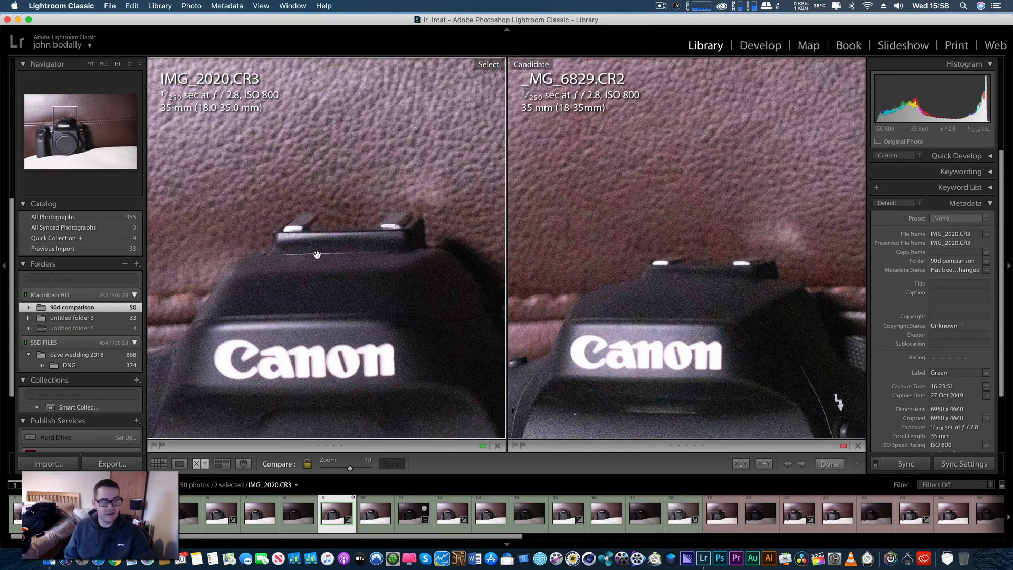
mouse_move(696, 281)
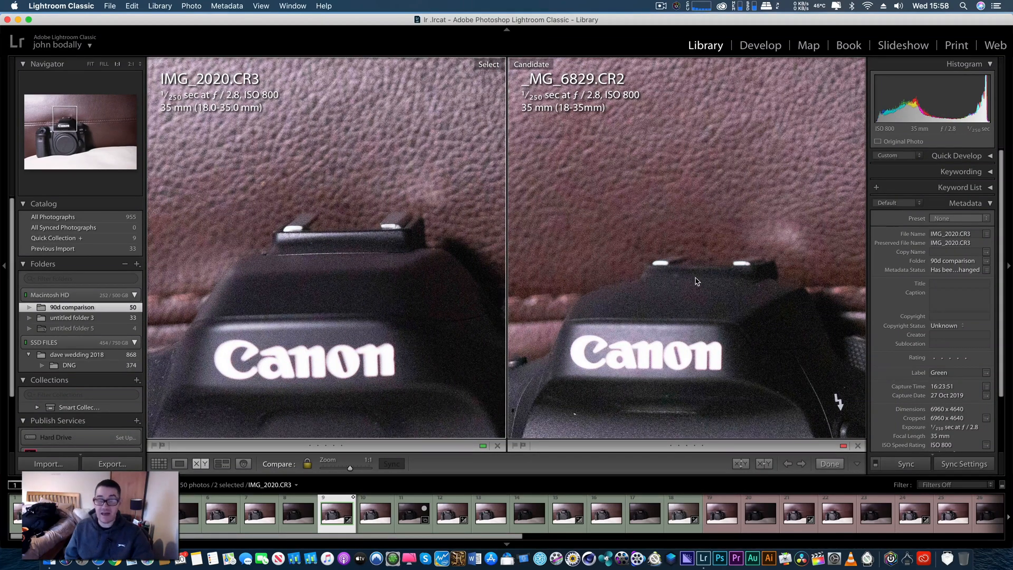
mouse_move(300, 256)
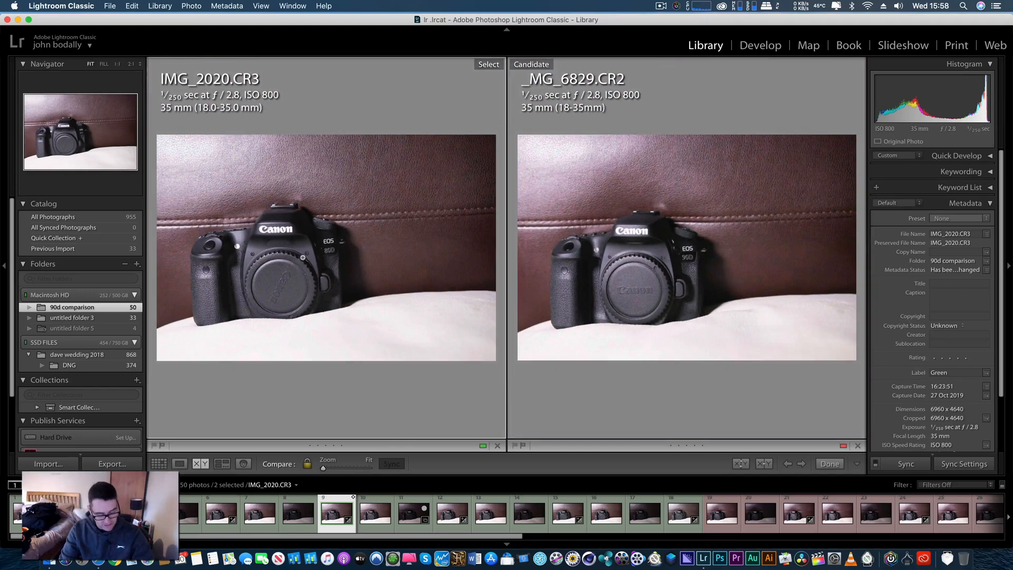
Step: Brighten the ISO 1600 shot IMG_2023.CR3 to +3.00 and compare it with _MG_6832
left_click(760, 45)
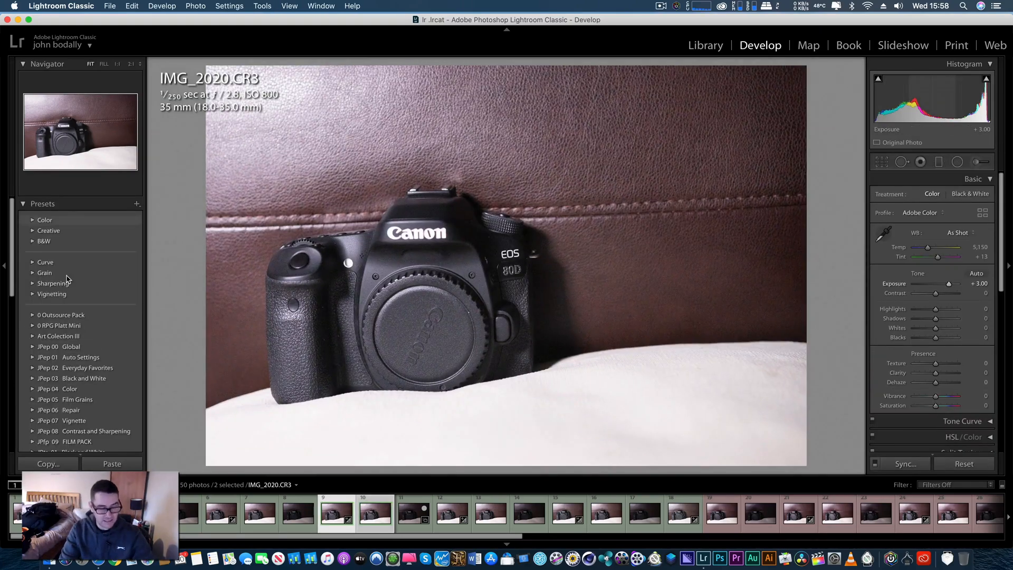
left_click(414, 513)
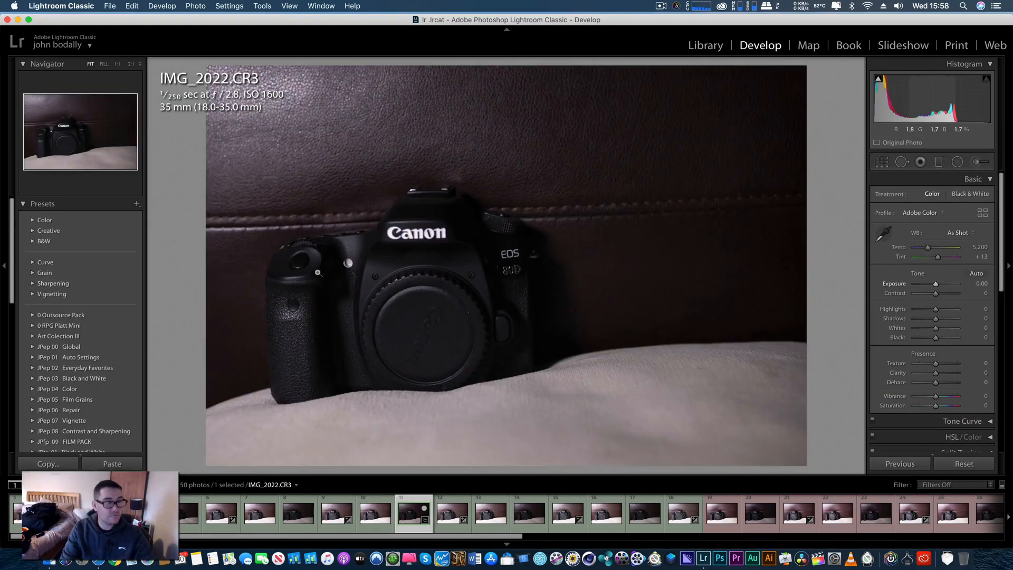
left_click(453, 512)
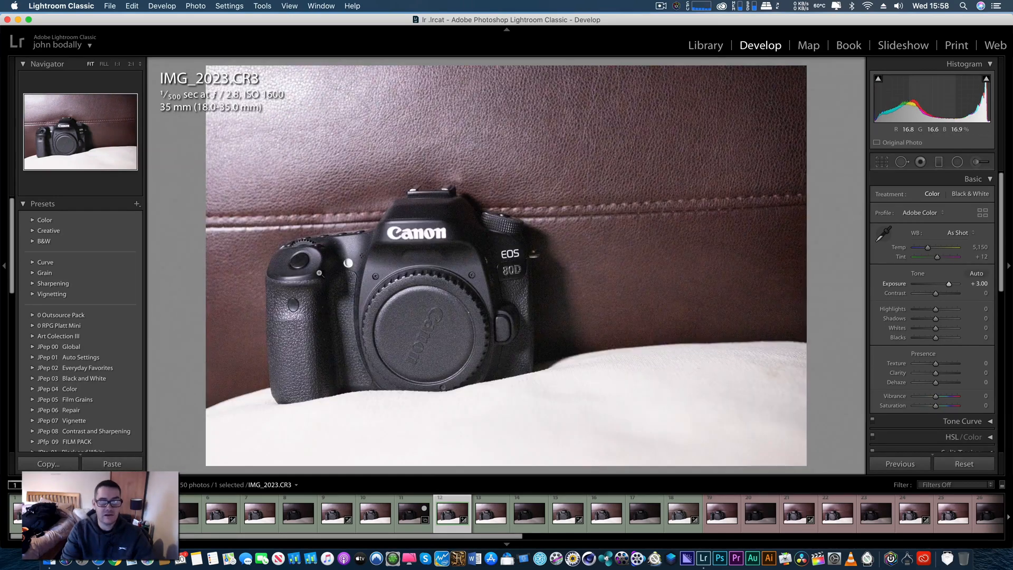
mouse_move(267, 102)
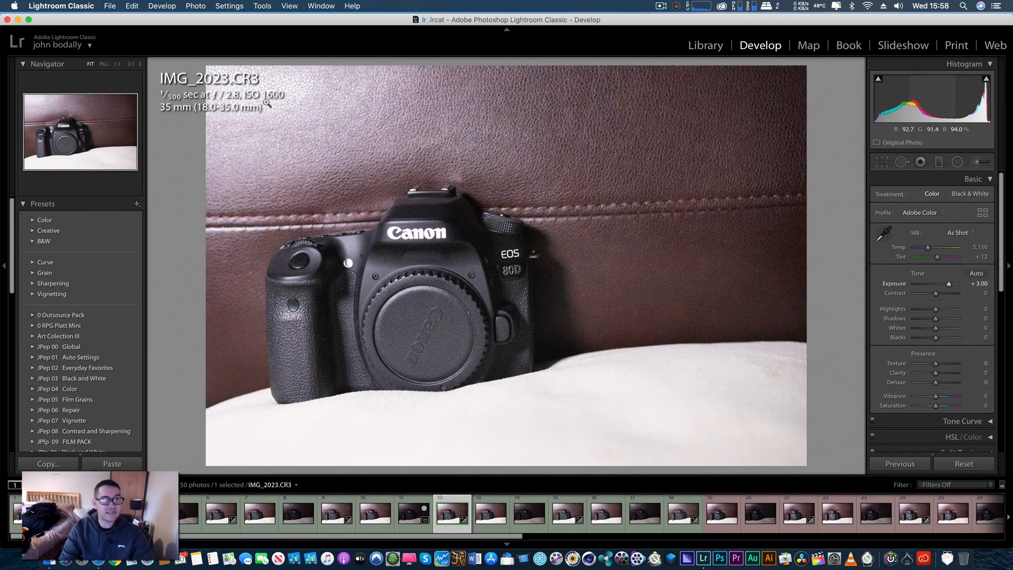
mouse_move(570, 311)
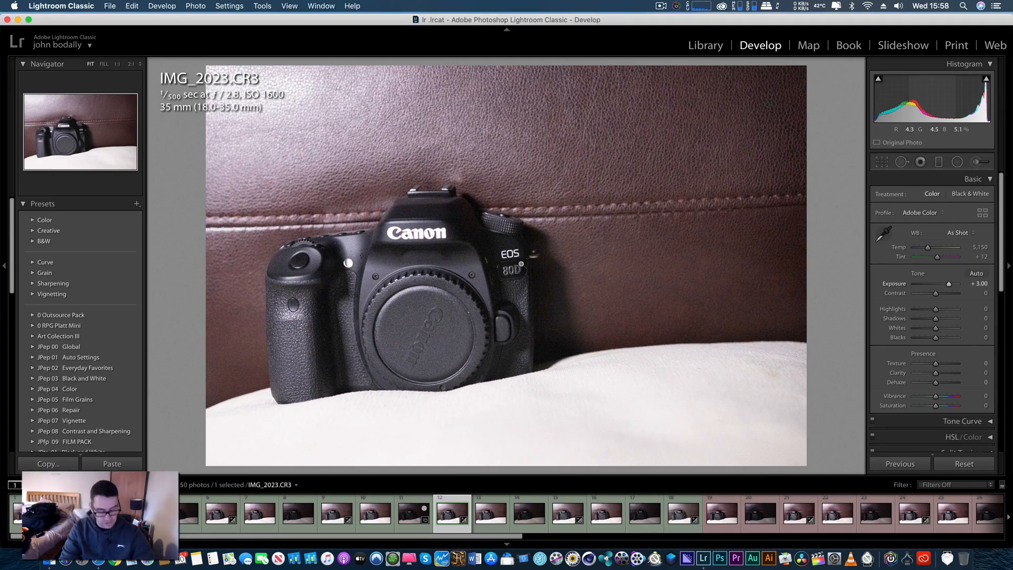
left_click(705, 45)
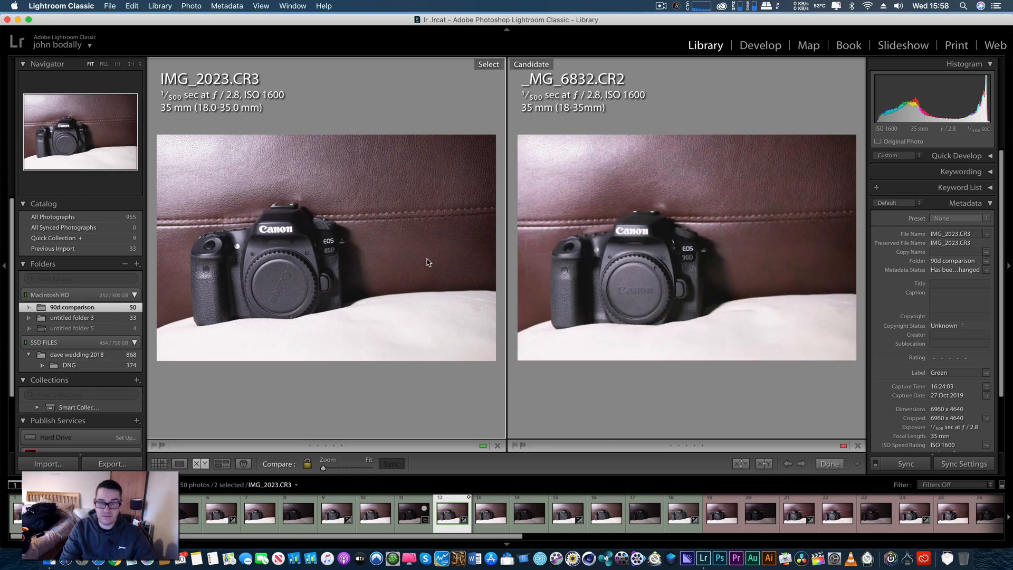
mouse_move(361, 251)
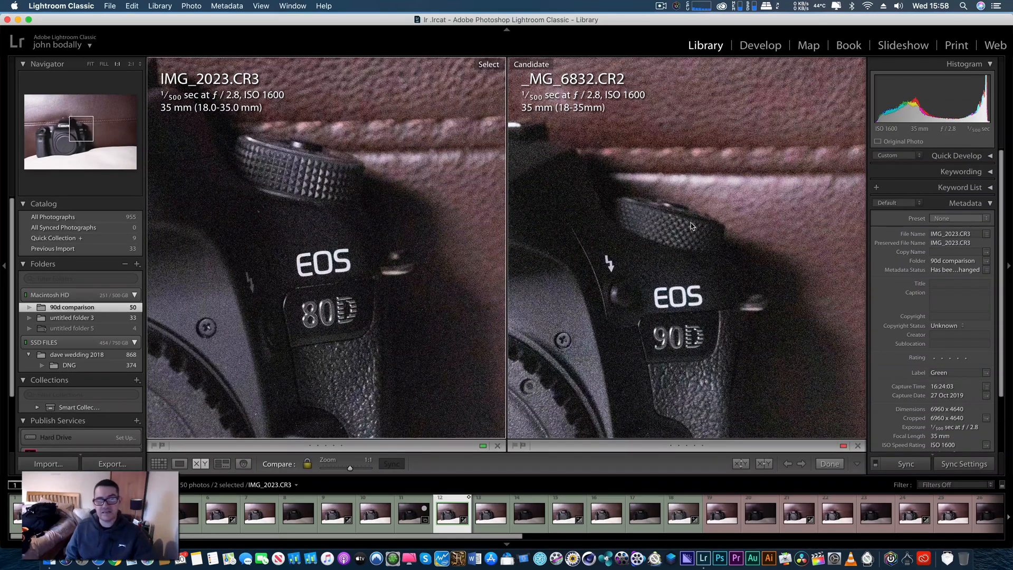
mouse_move(654, 247)
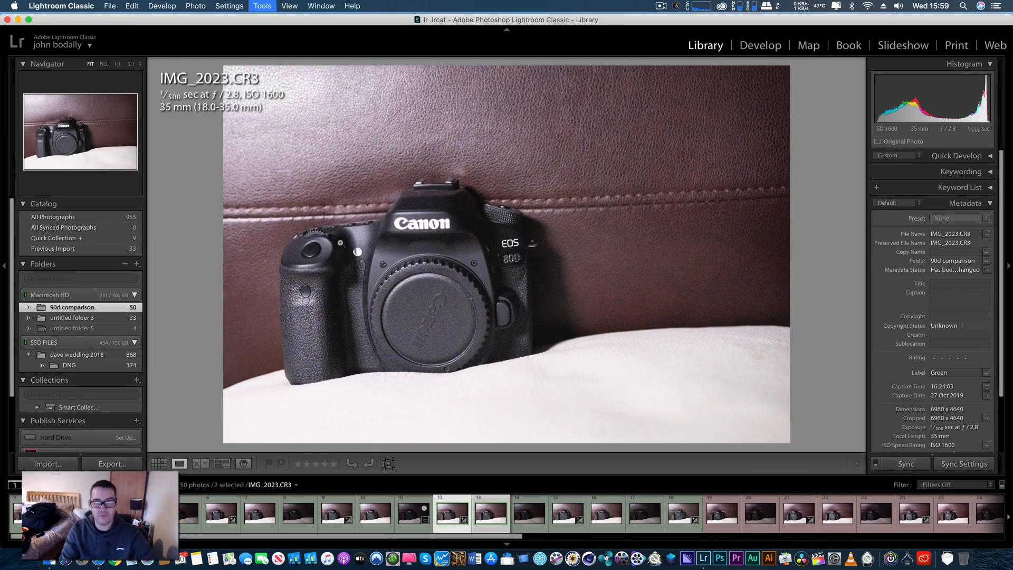
Step: Select the brightened ISO 3200 80D shot IMG_2027.CR3 to pair with a 90D frame
left_click(761, 45)
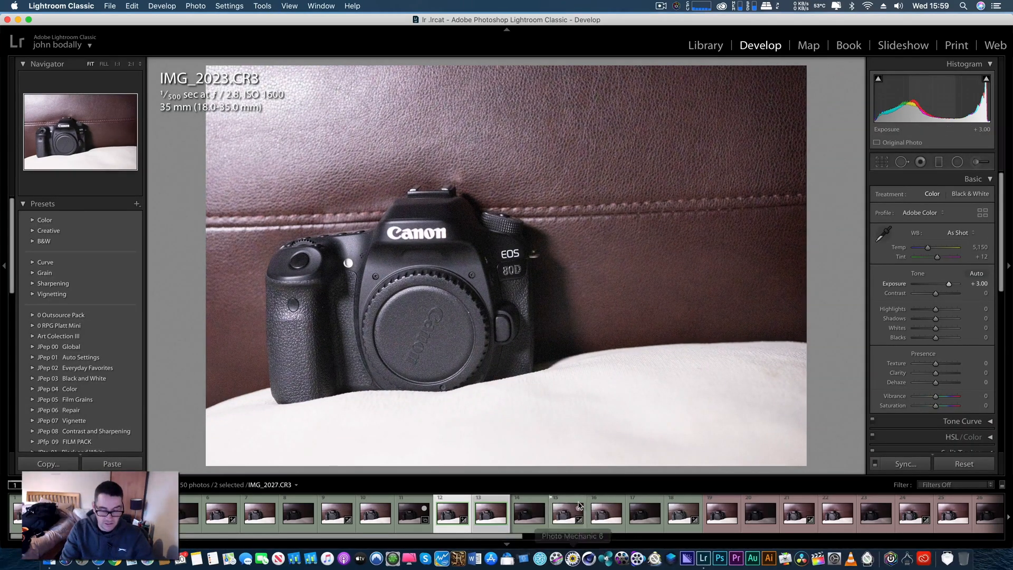
left_click(567, 514)
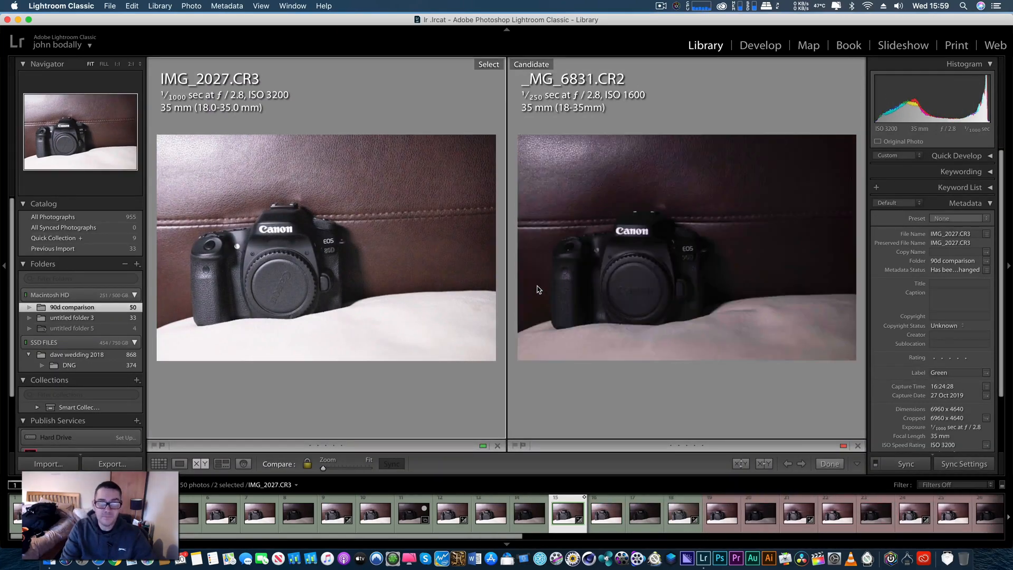
Step: Make the 90D ISO 3200 shot _MG_6833.CR2 the Compare candidate
left_click(802, 464)
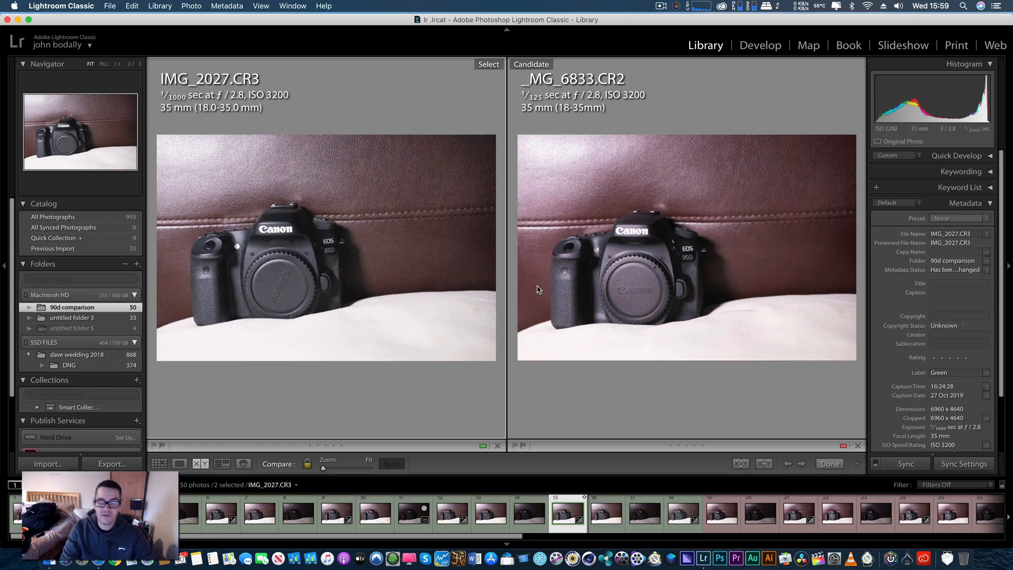
mouse_move(292, 162)
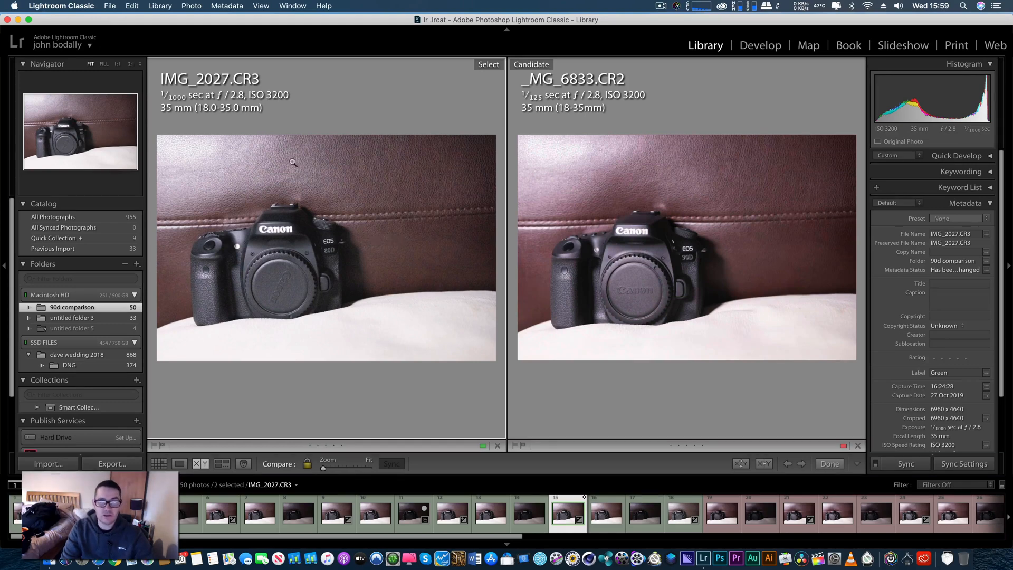
mouse_move(553, 286)
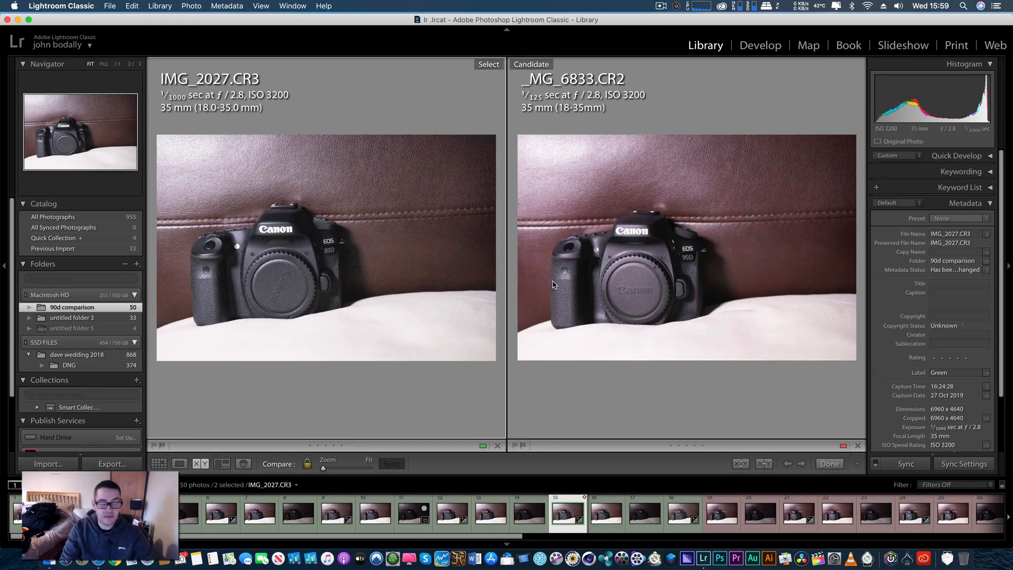
mouse_move(703, 262)
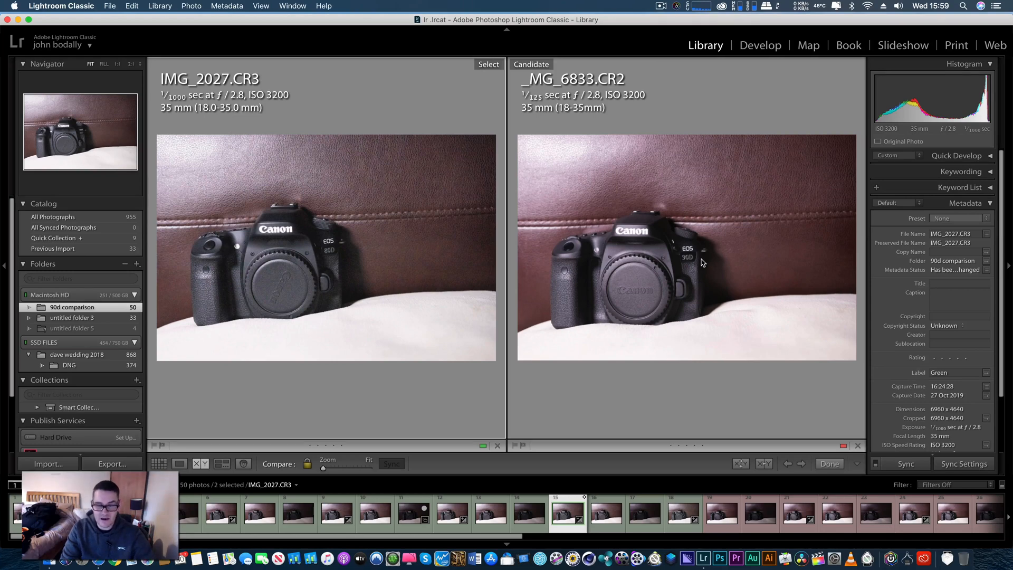
mouse_move(268, 115)
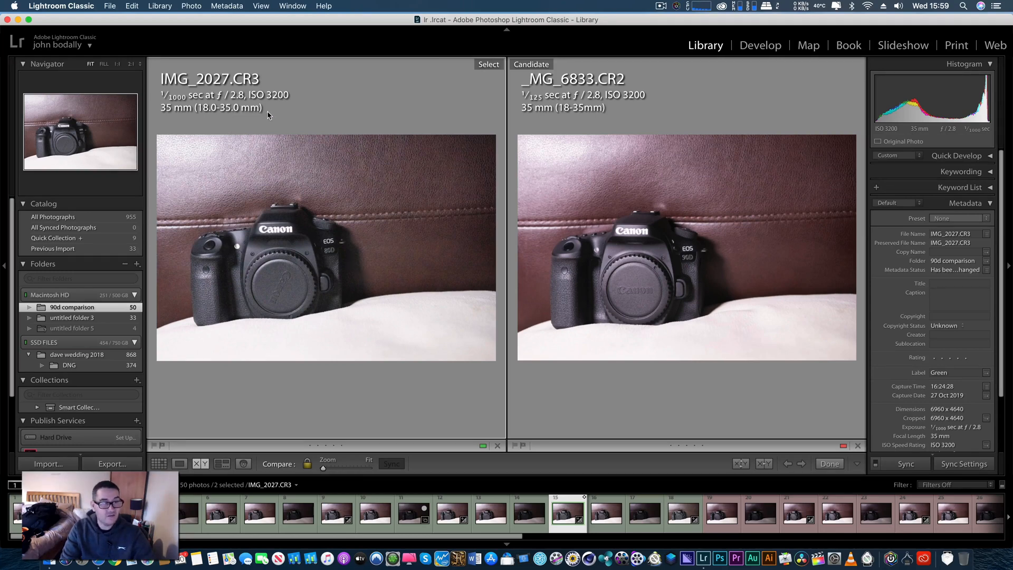
mouse_move(330, 278)
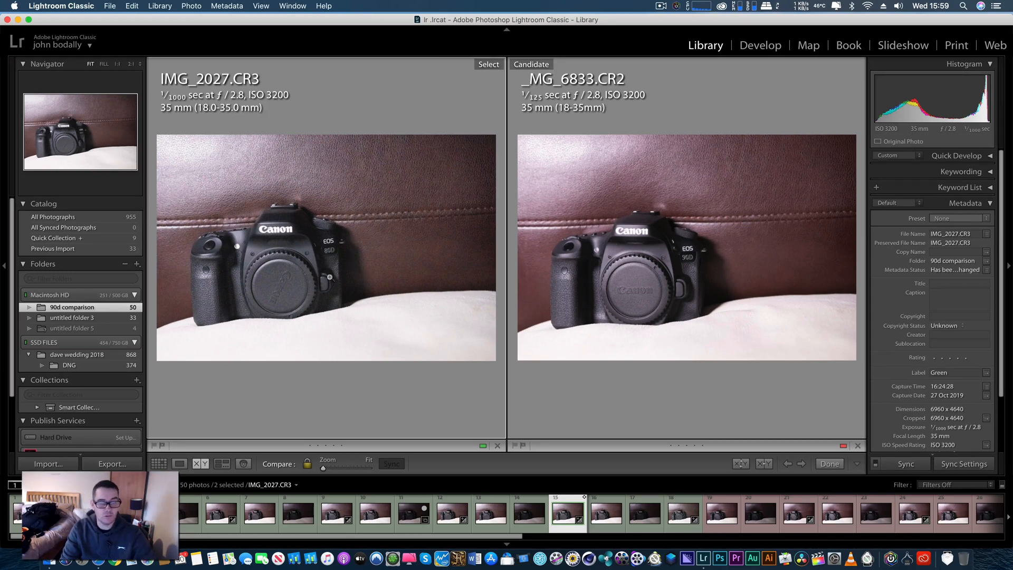
mouse_move(722, 274)
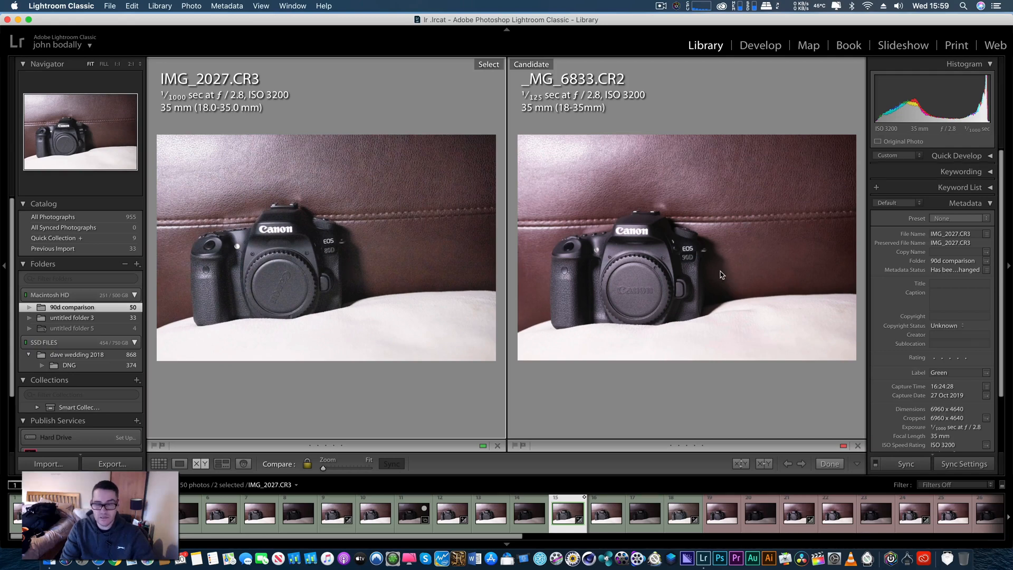
mouse_move(692, 263)
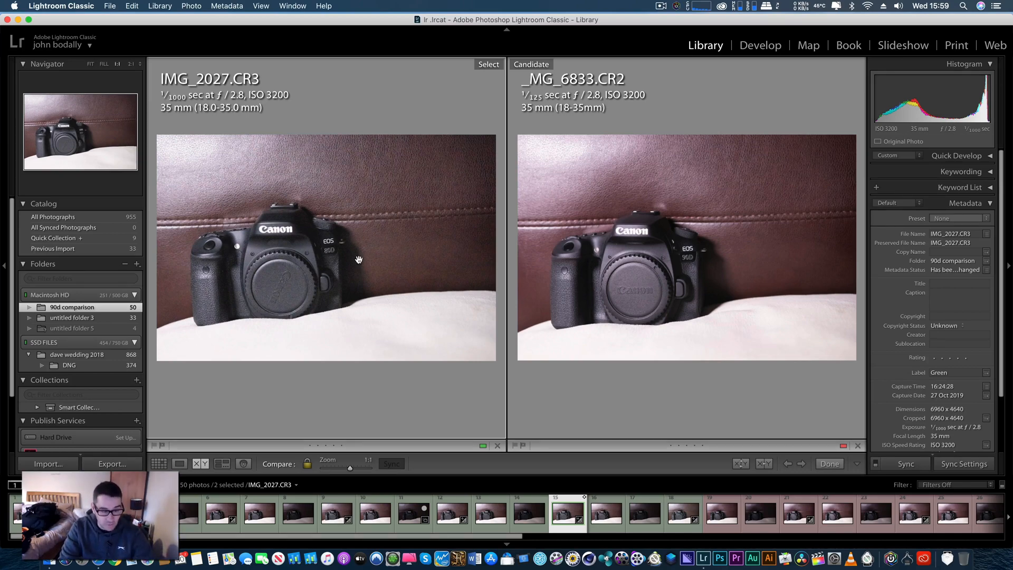
left_click(359, 260)
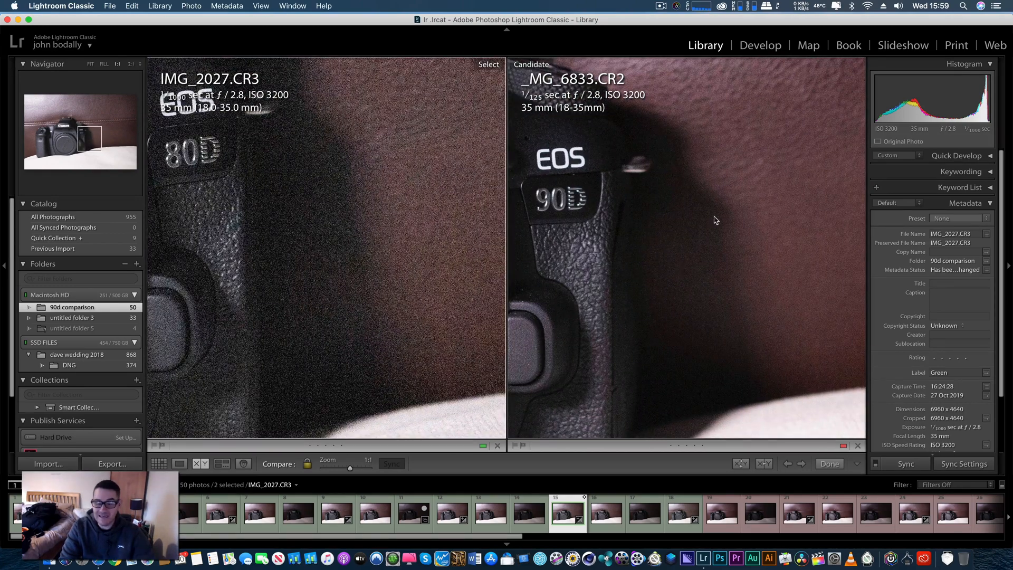
mouse_move(621, 105)
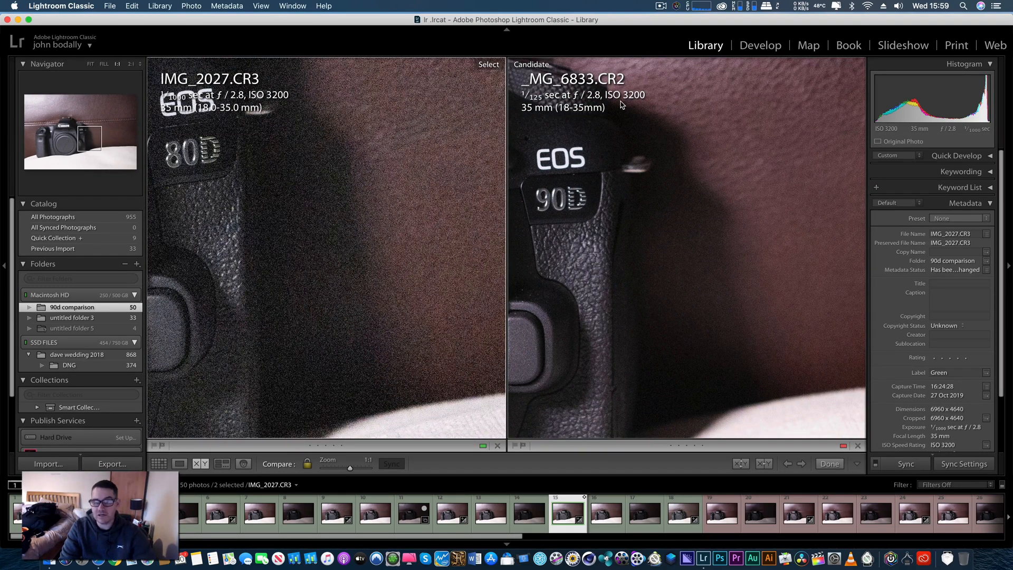
mouse_move(423, 160)
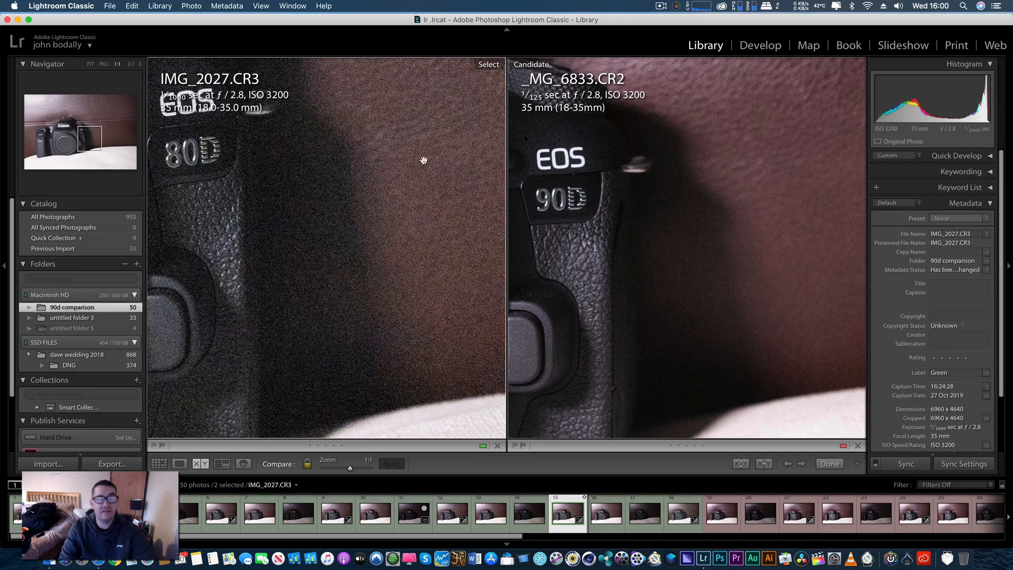
mouse_move(290, 234)
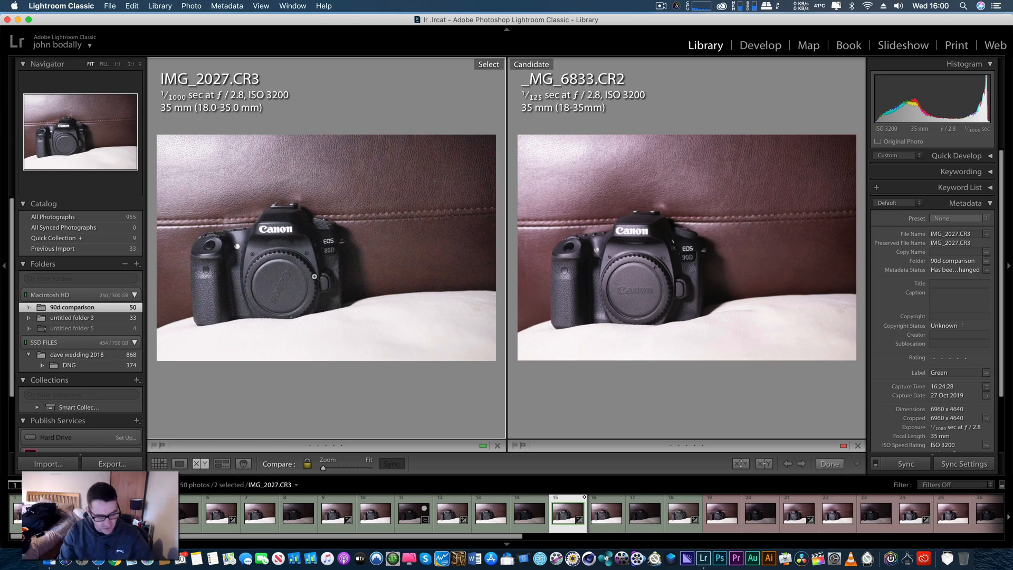
Step: In Develop, give the ISO 6400 shot IMG_2030.CR3 the previous +3.00 exposure
left_click(760, 45)
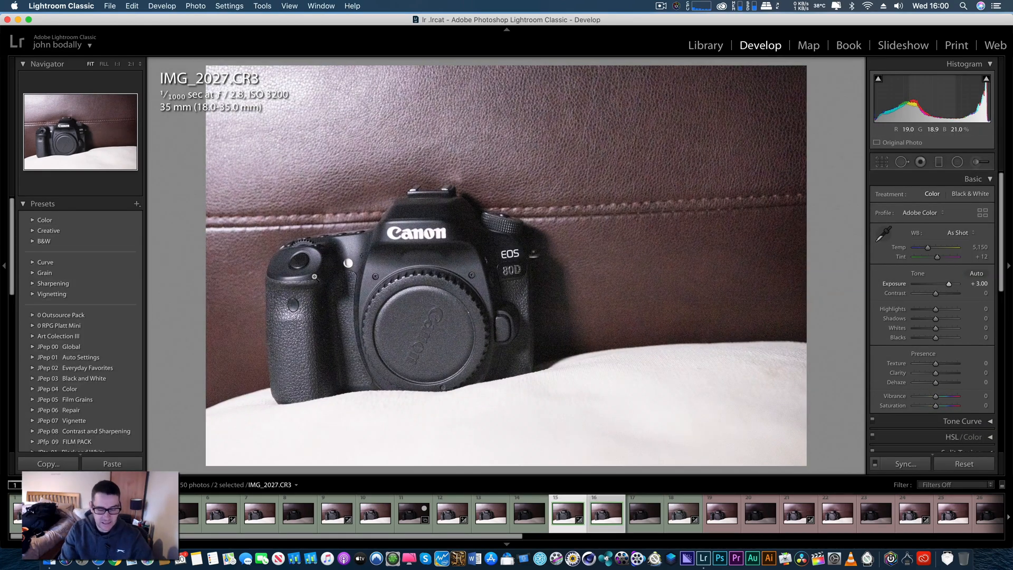
left_click(605, 514)
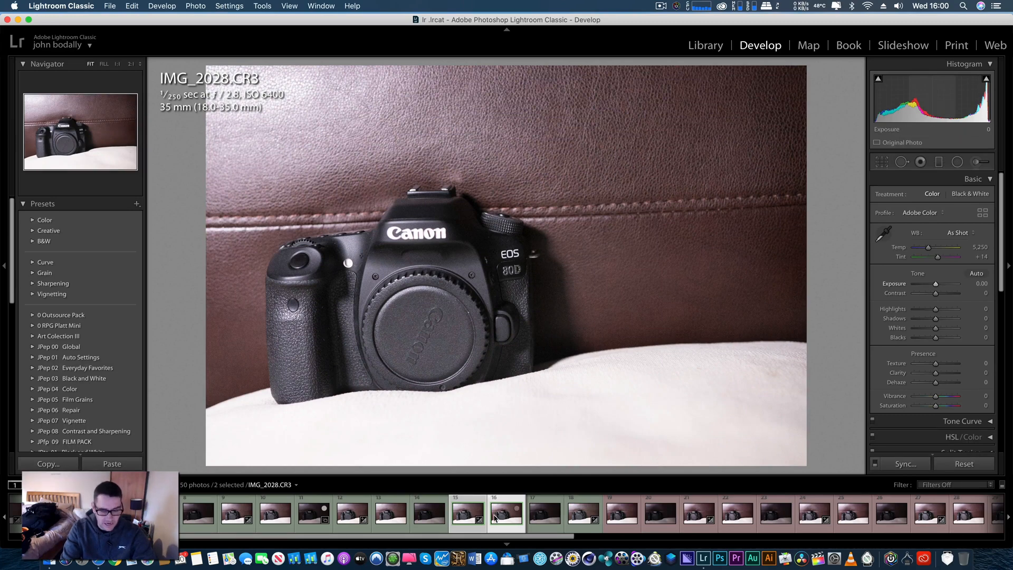
left_click(507, 513)
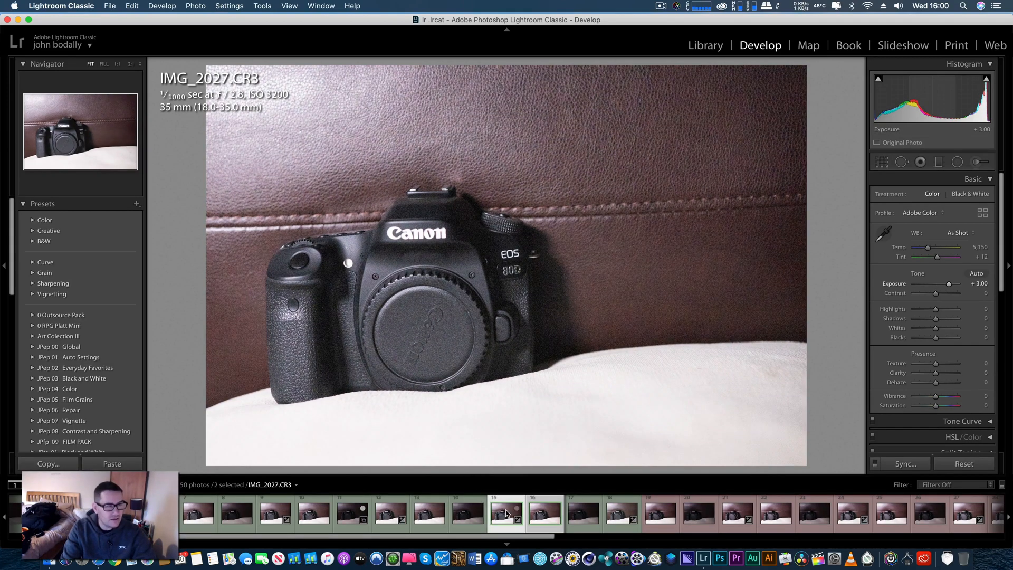
left_click(507, 514)
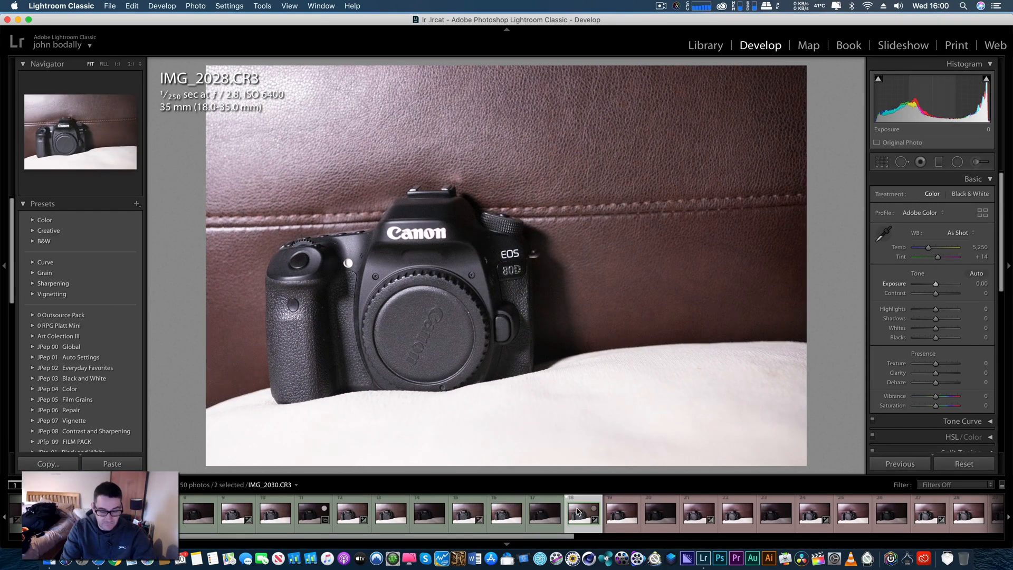
left_click(582, 512)
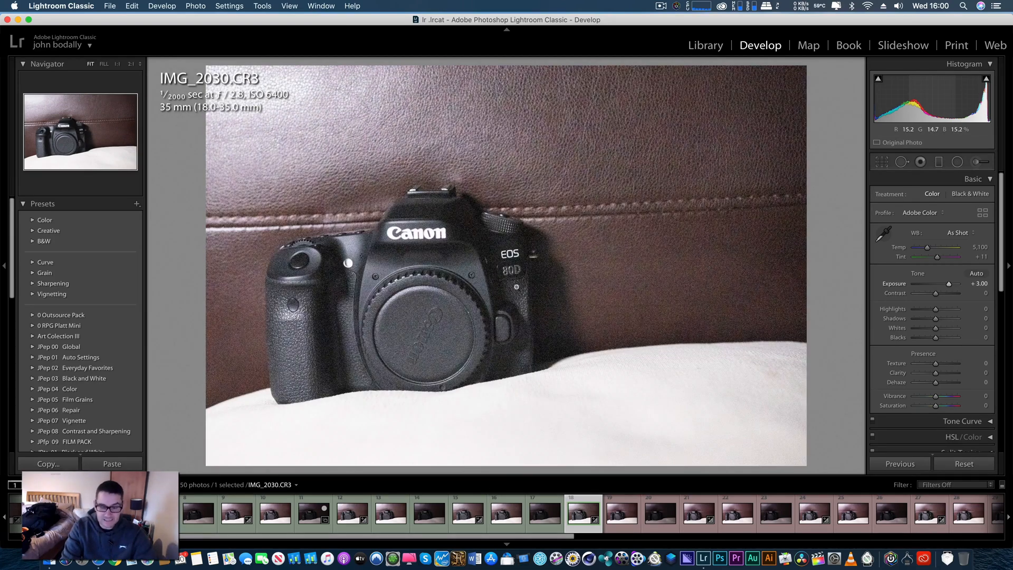
mouse_move(553, 290)
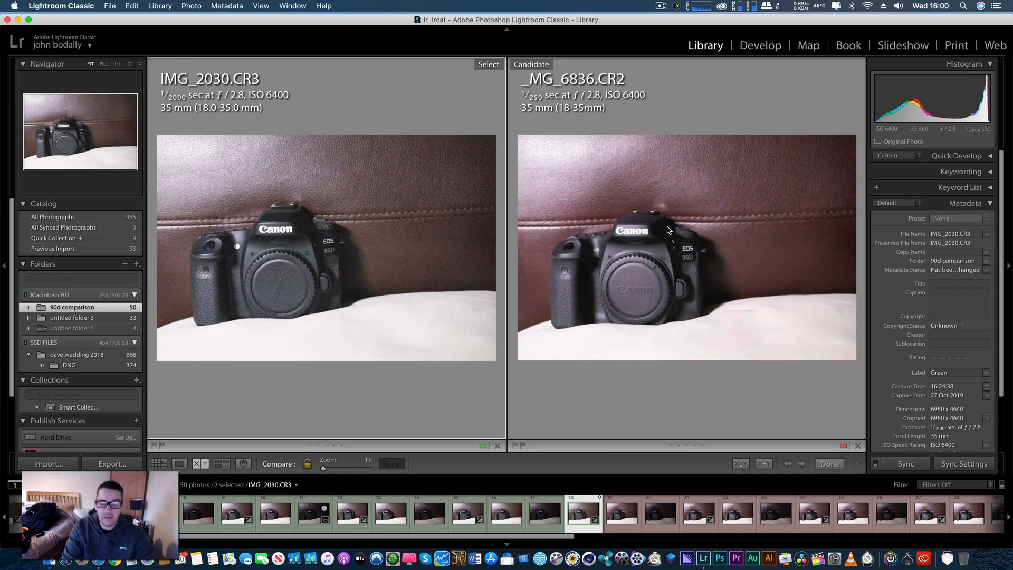
mouse_move(662, 231)
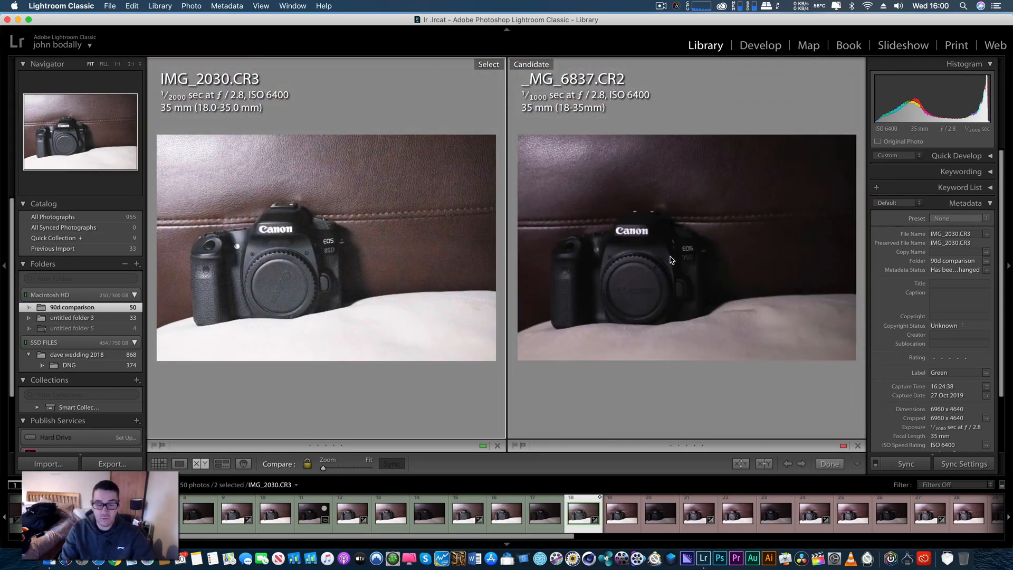
Step: Set the ISO 6400 90D shot _MG_6838.CR2 as Candidate beside IMG_2030.CR3
left_click(801, 464)
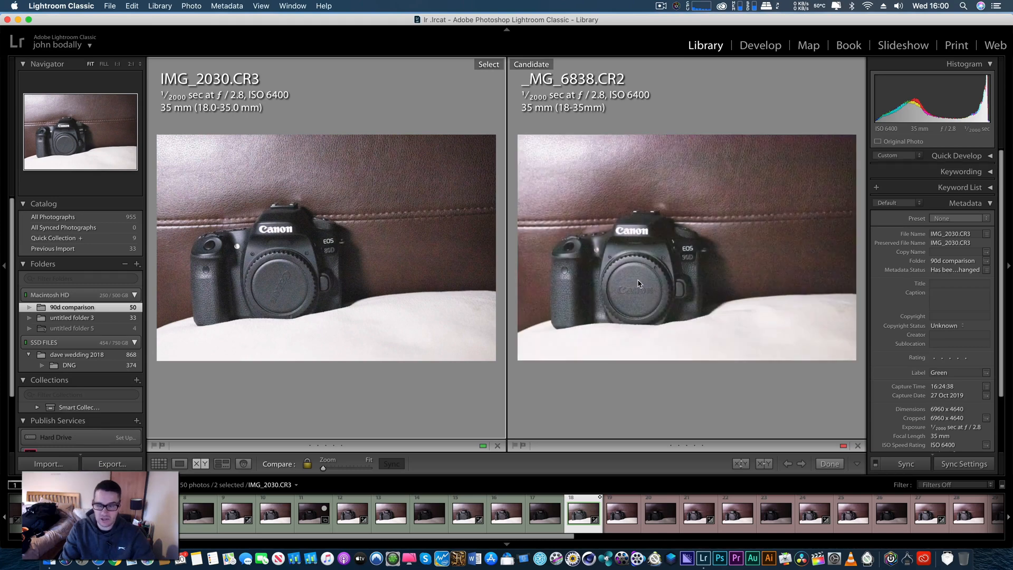
mouse_move(627, 254)
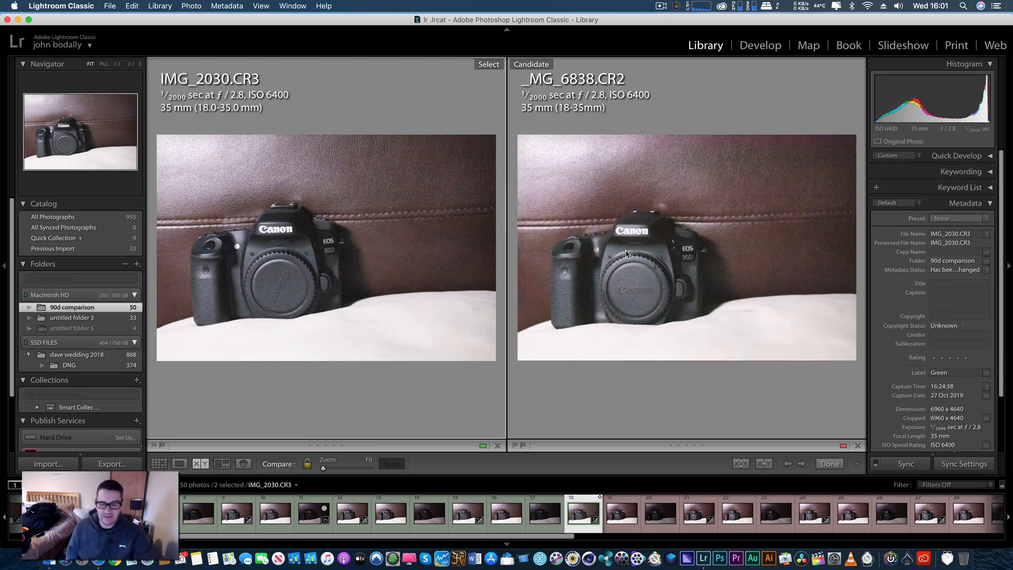
mouse_move(666, 270)
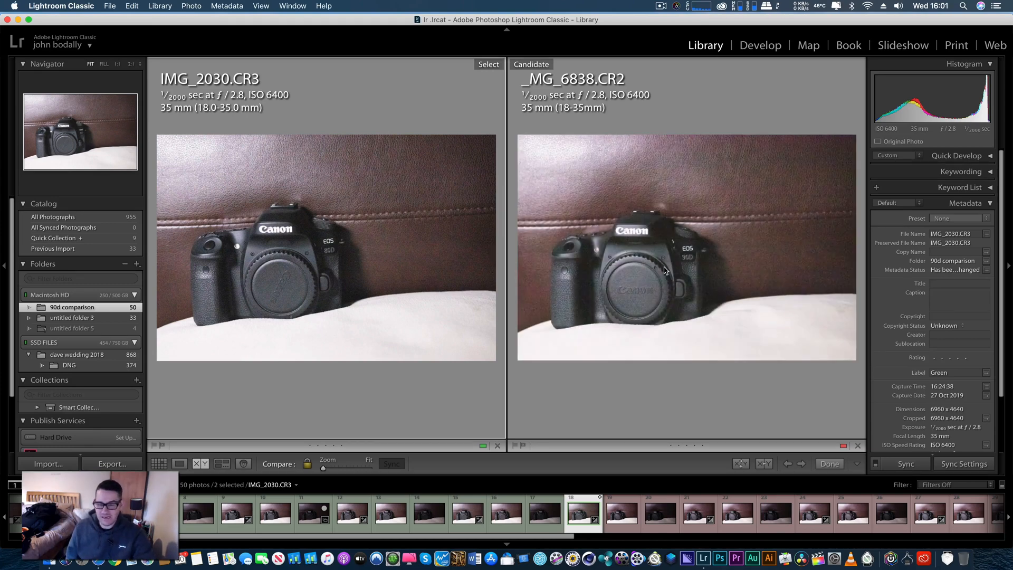
mouse_move(691, 307)
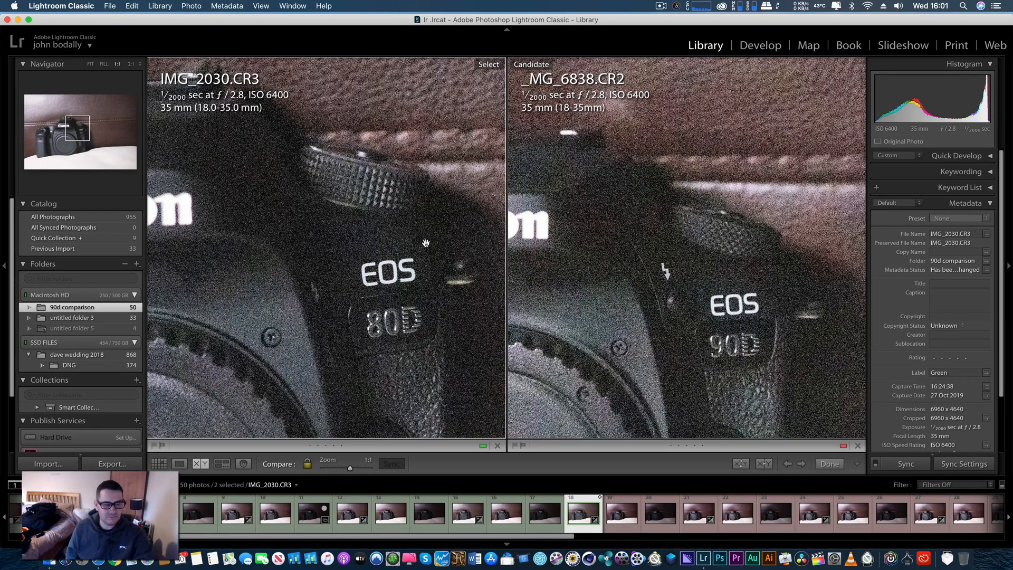
mouse_move(682, 248)
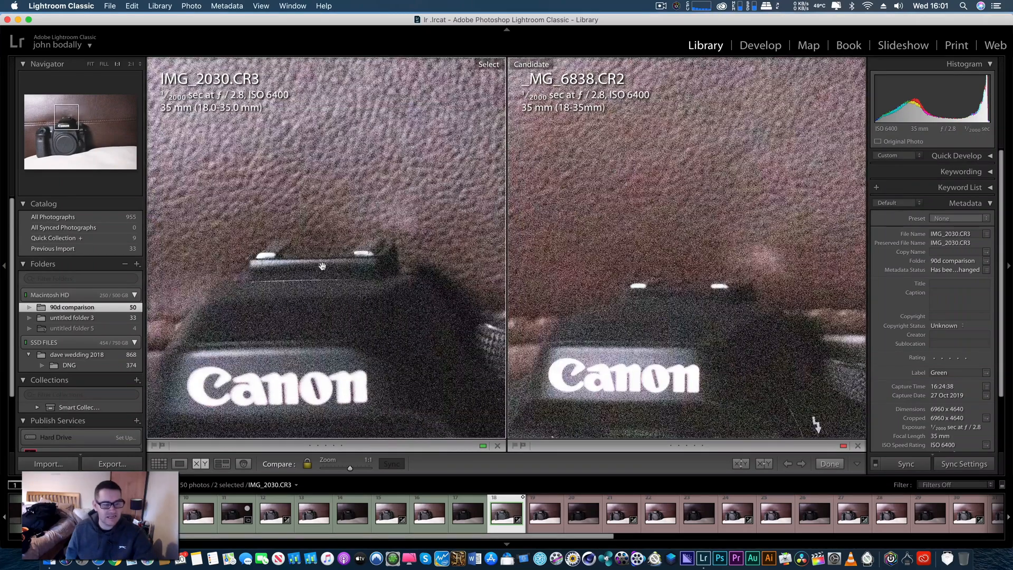
mouse_move(437, 285)
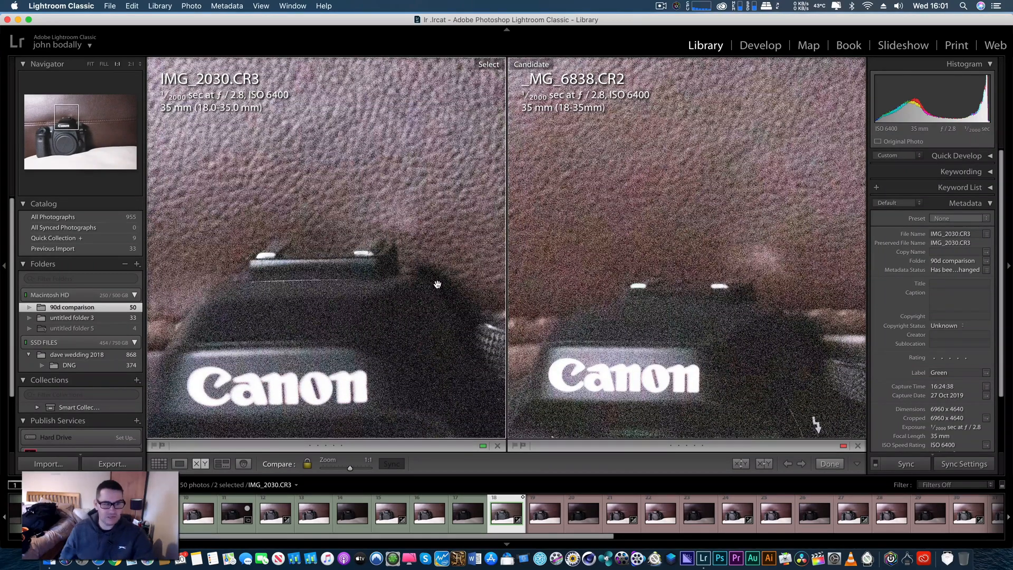